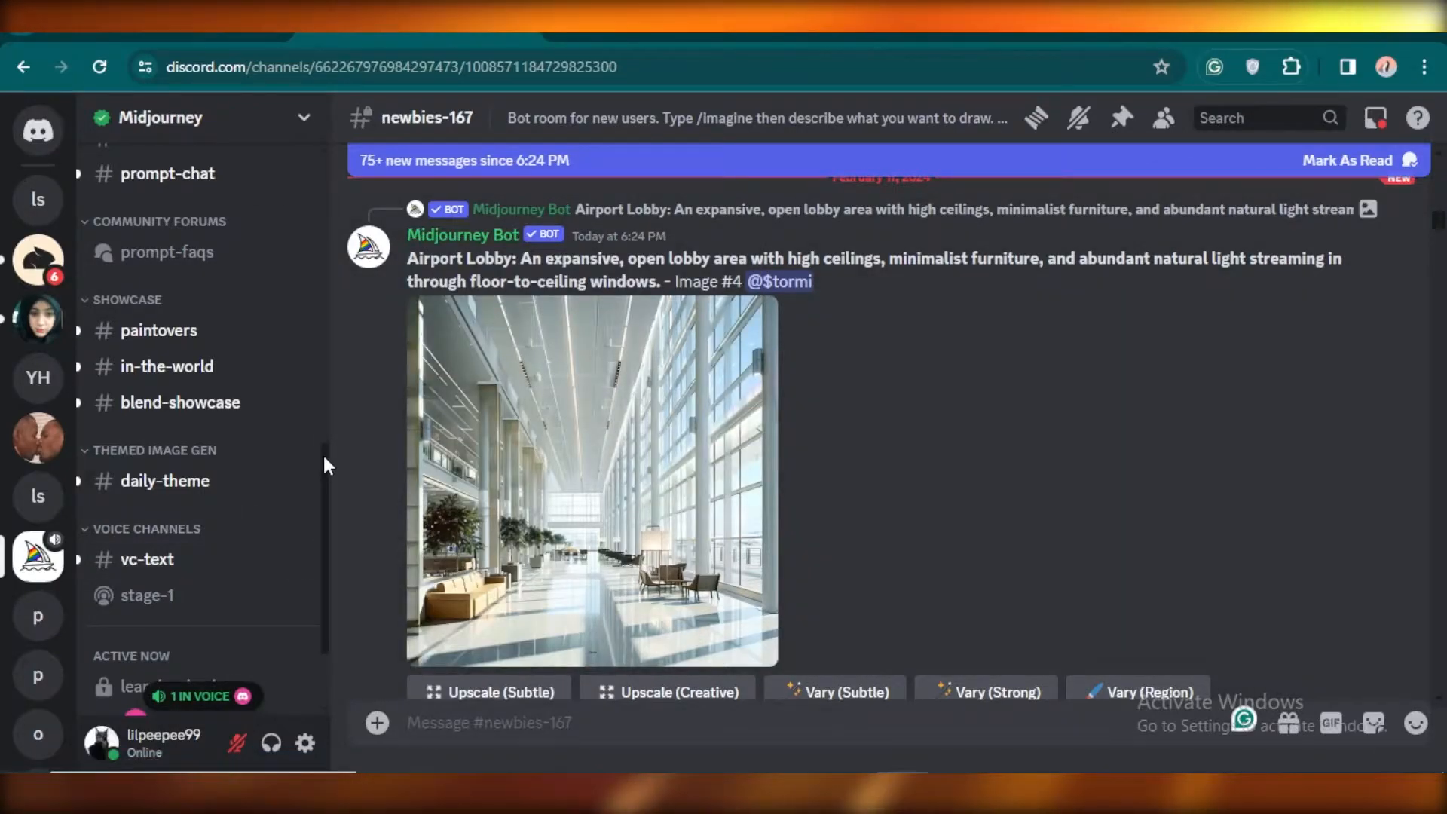
# Step: Leave the Midjourney newbies channel and bring up the proton.me home page
pyautogui.scroll(-3)
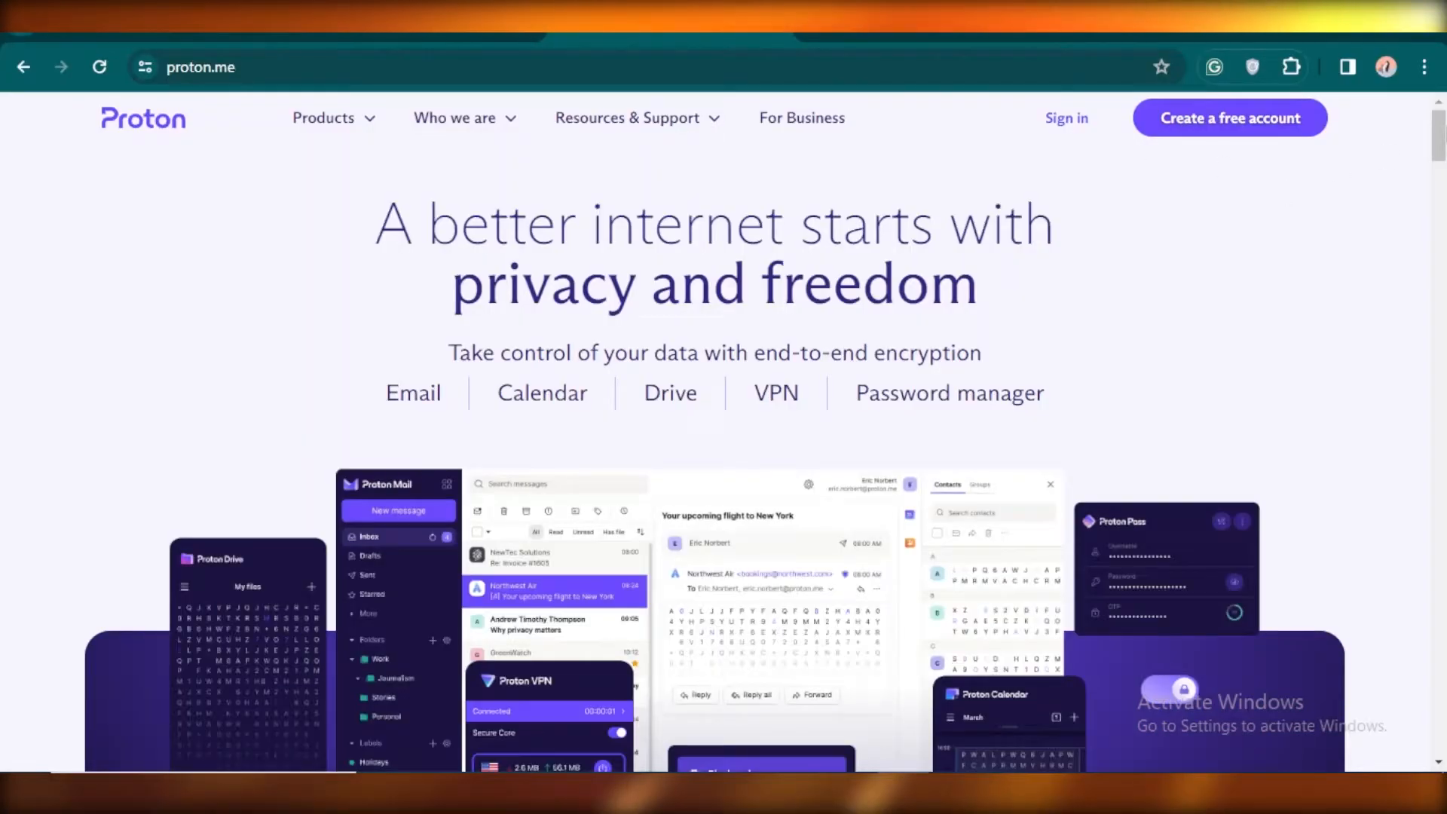
# Step: Choose 'Get Proton for free' on the pricing page to reach the account creation form
pyautogui.scroll(-3)
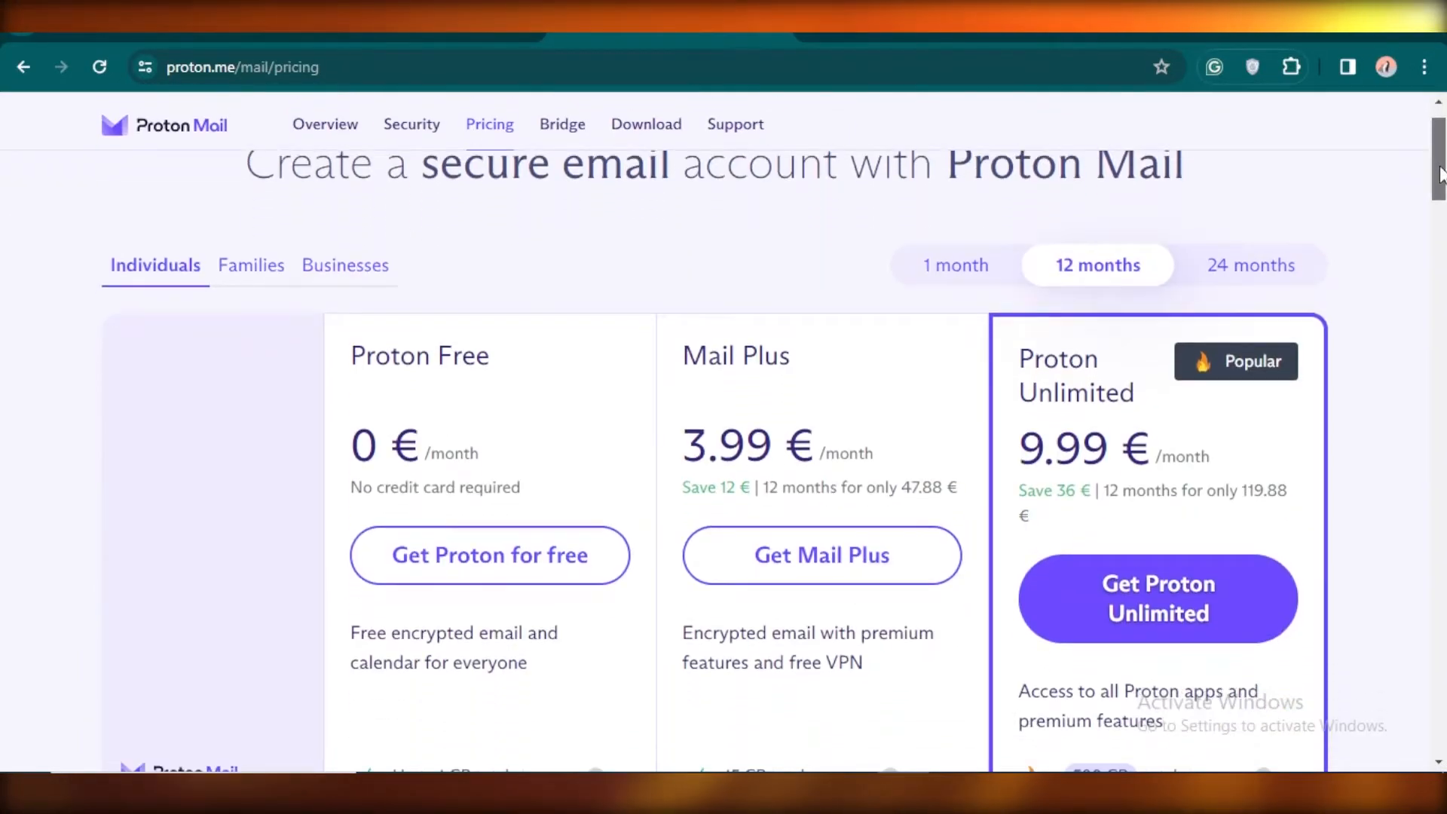
pyautogui.scroll(-3)
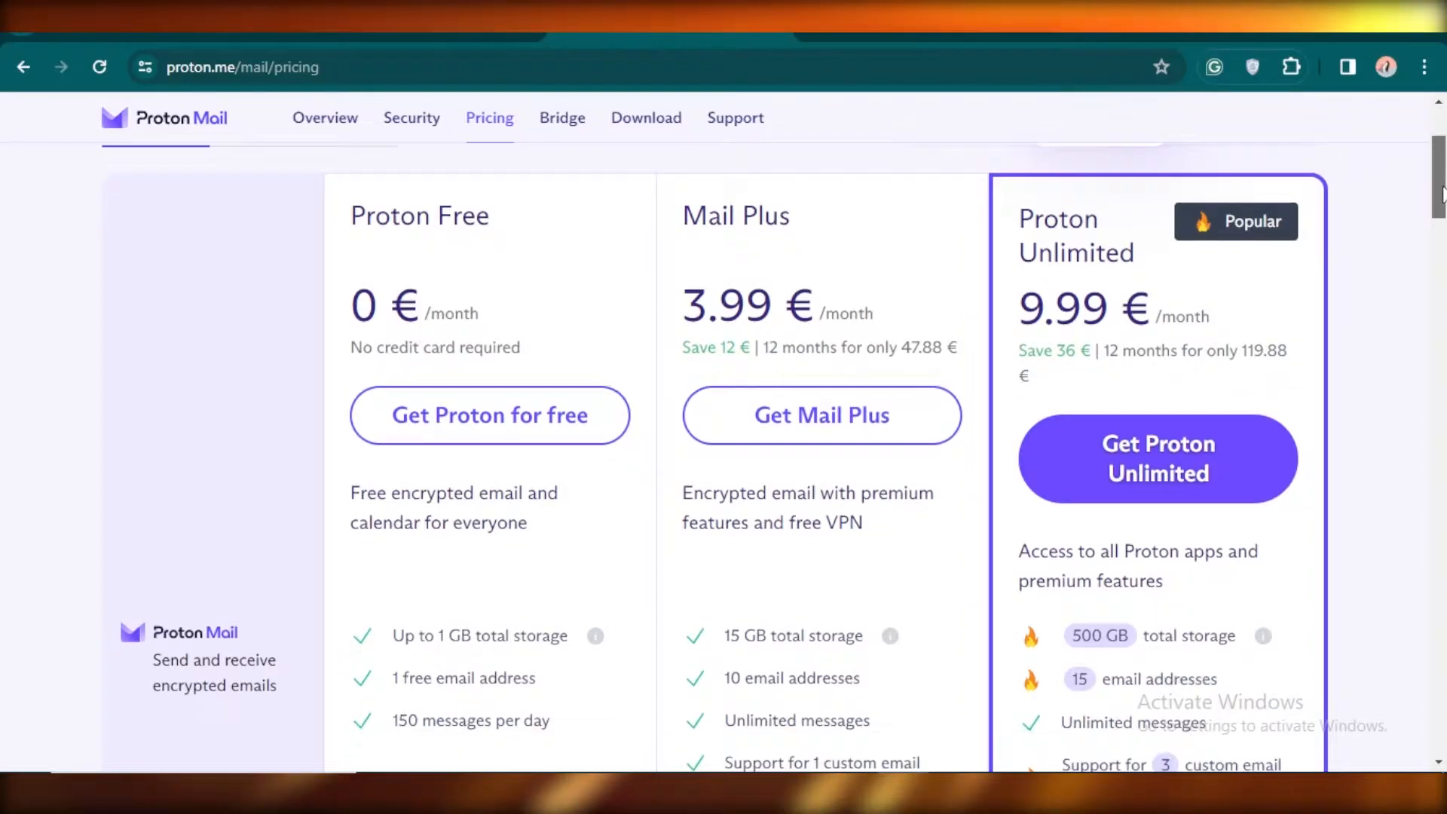
pyautogui.scroll(-3)
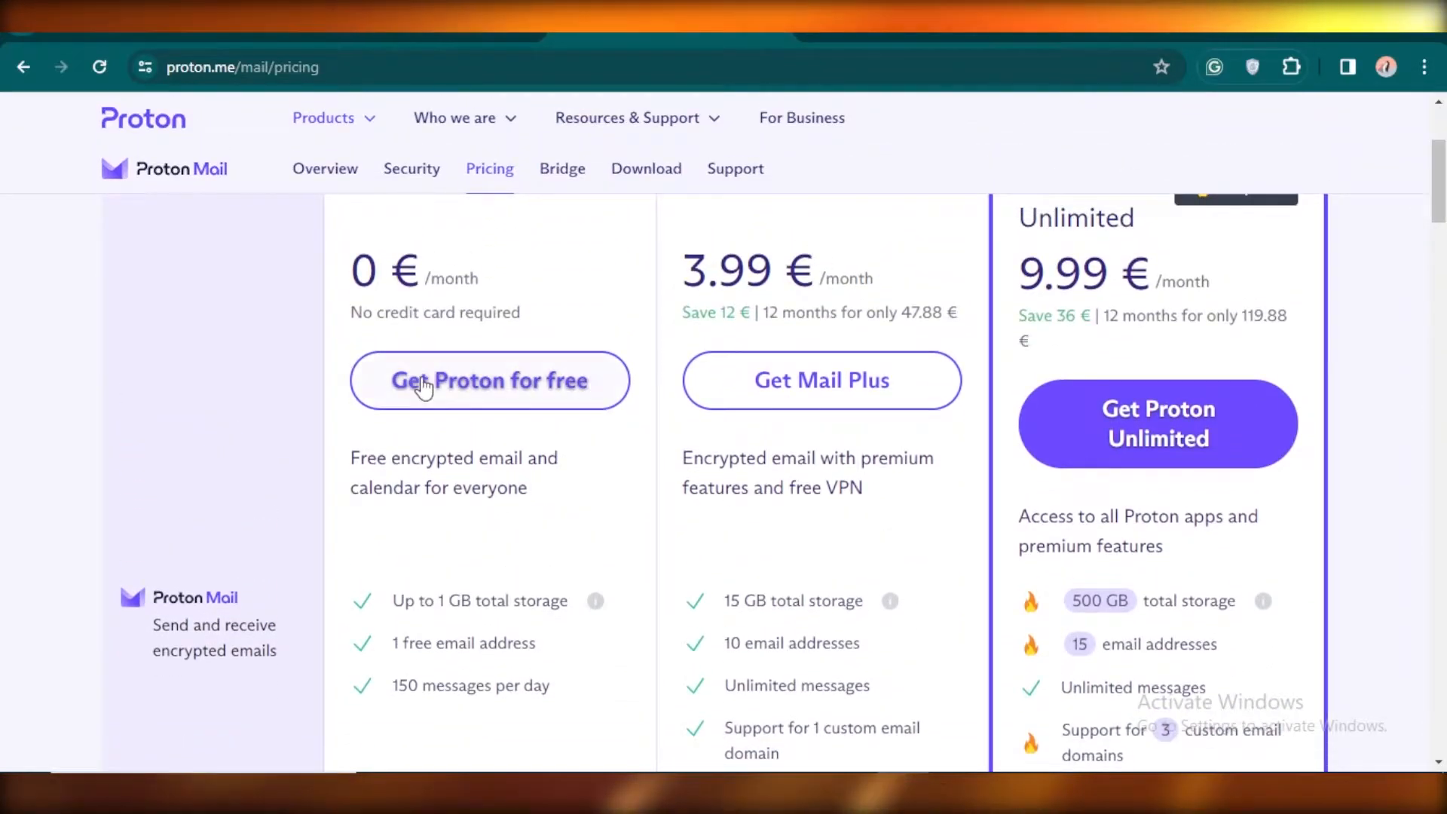
pyautogui.click(490, 380)
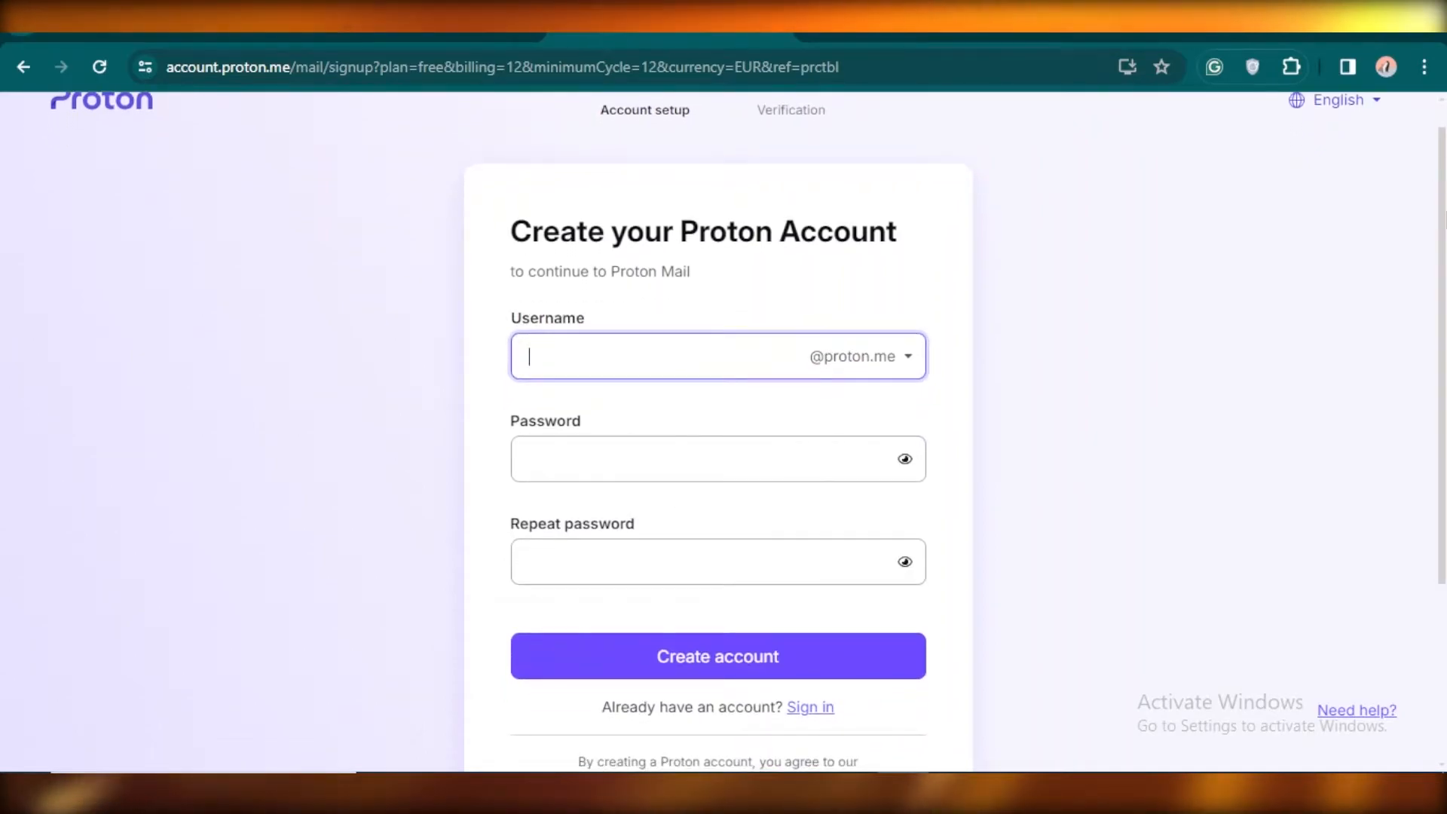
pyautogui.moveTo(663, 398)
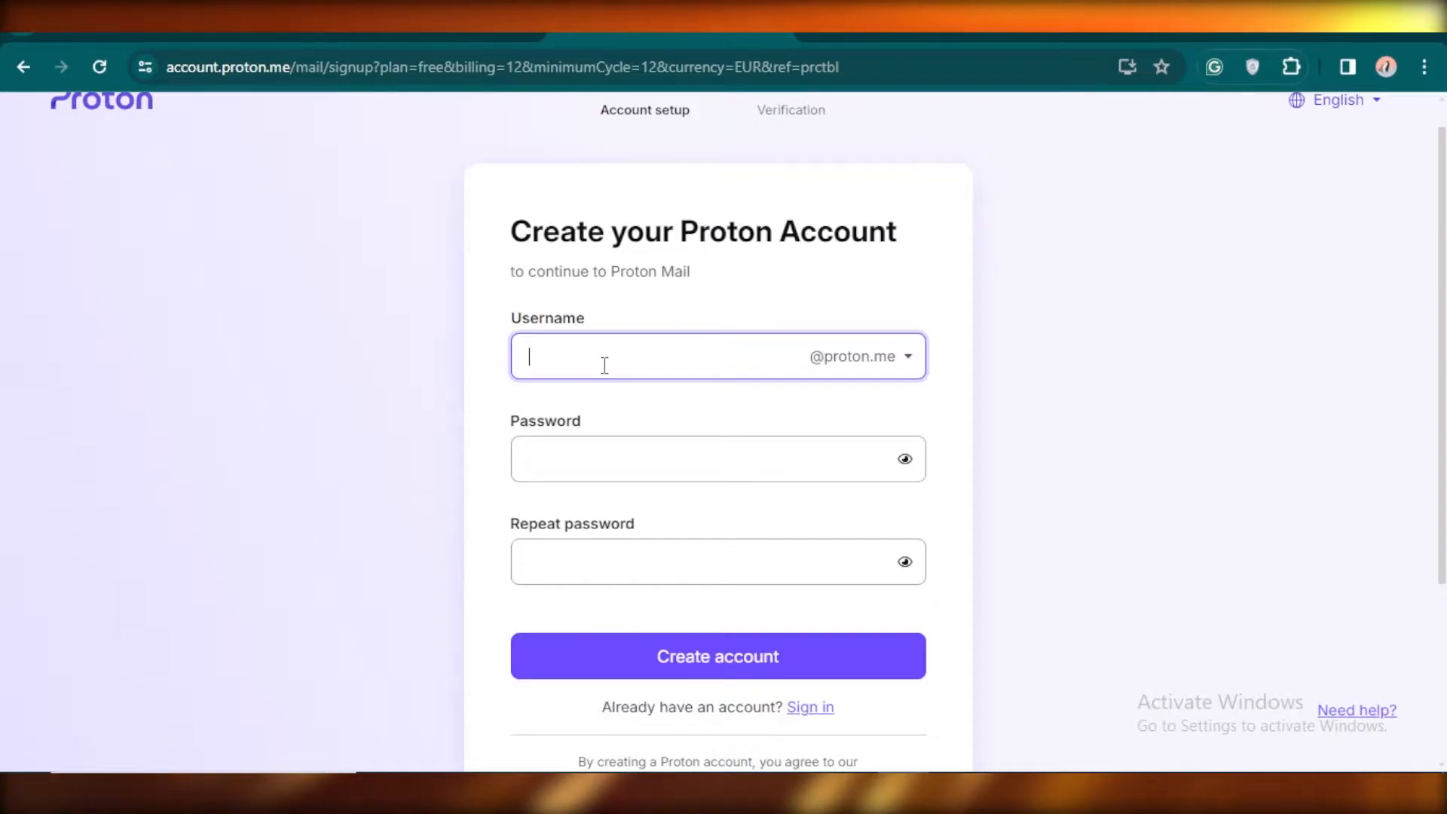
# Step: Submit a username and password, swap the already-used username, and resubmit to reach verification
pyautogui.write('ai')
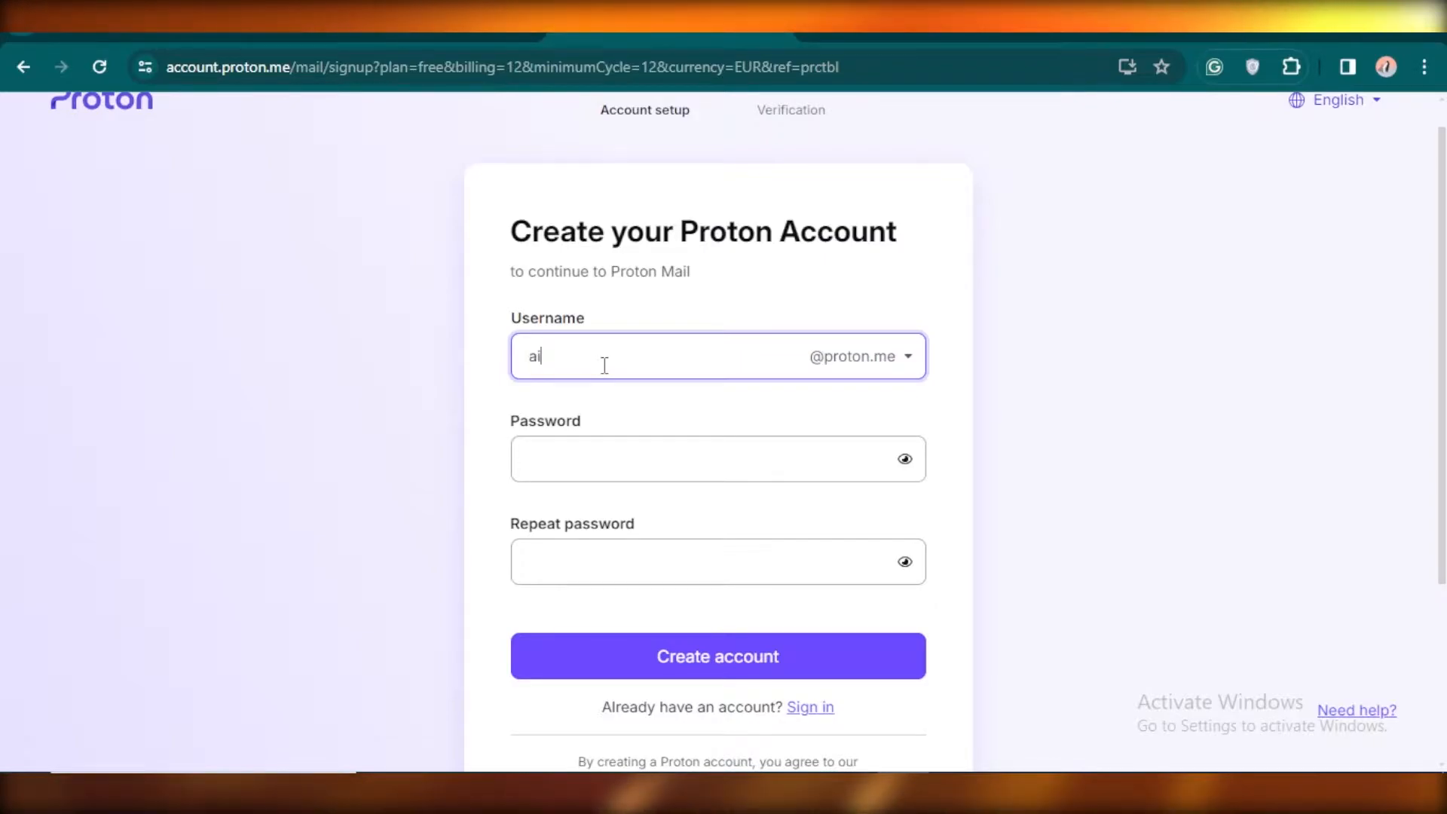
pyautogui.write('user')
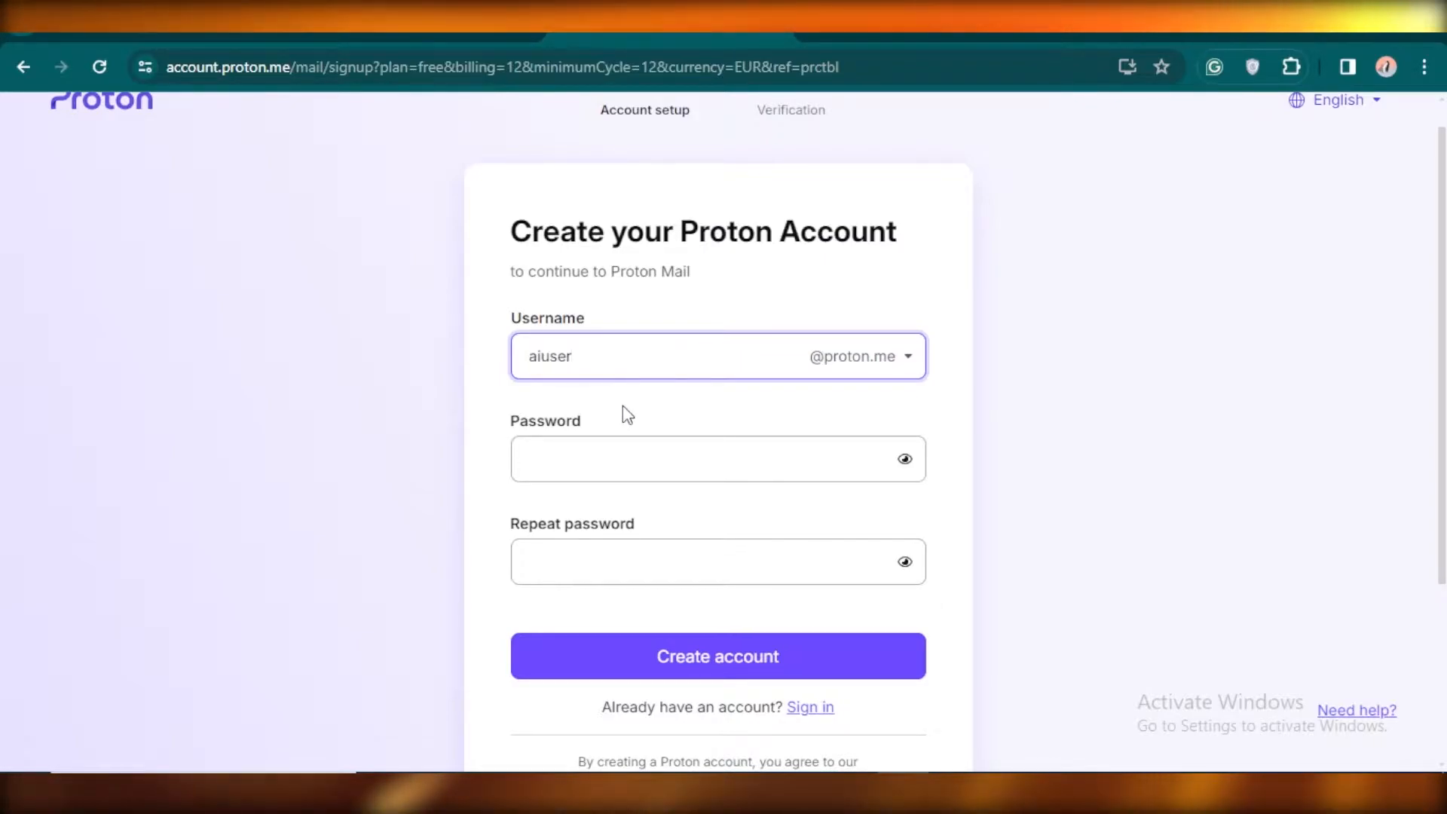
pyautogui.write('••••••••••••')
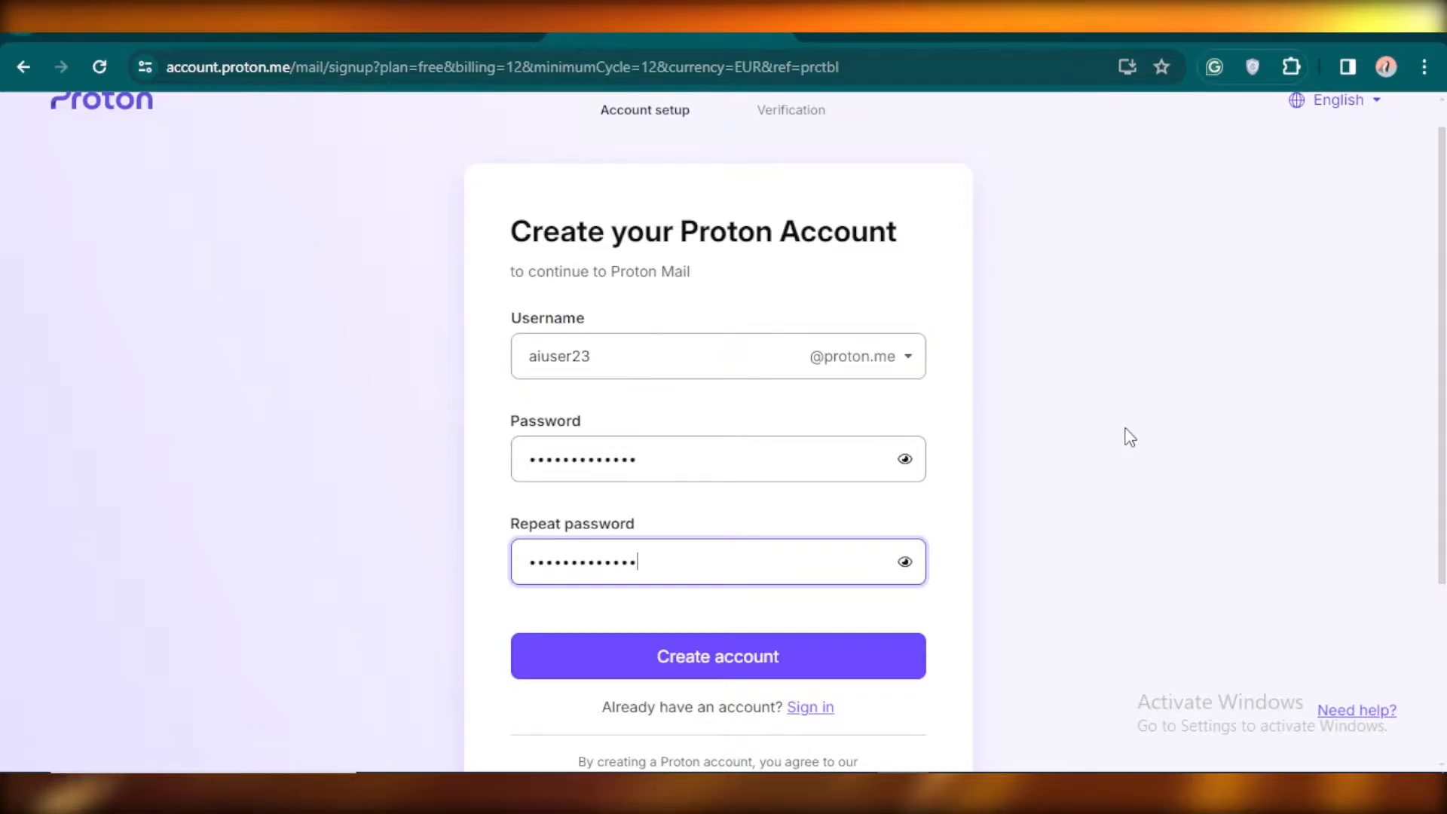
pyautogui.click(717, 657)
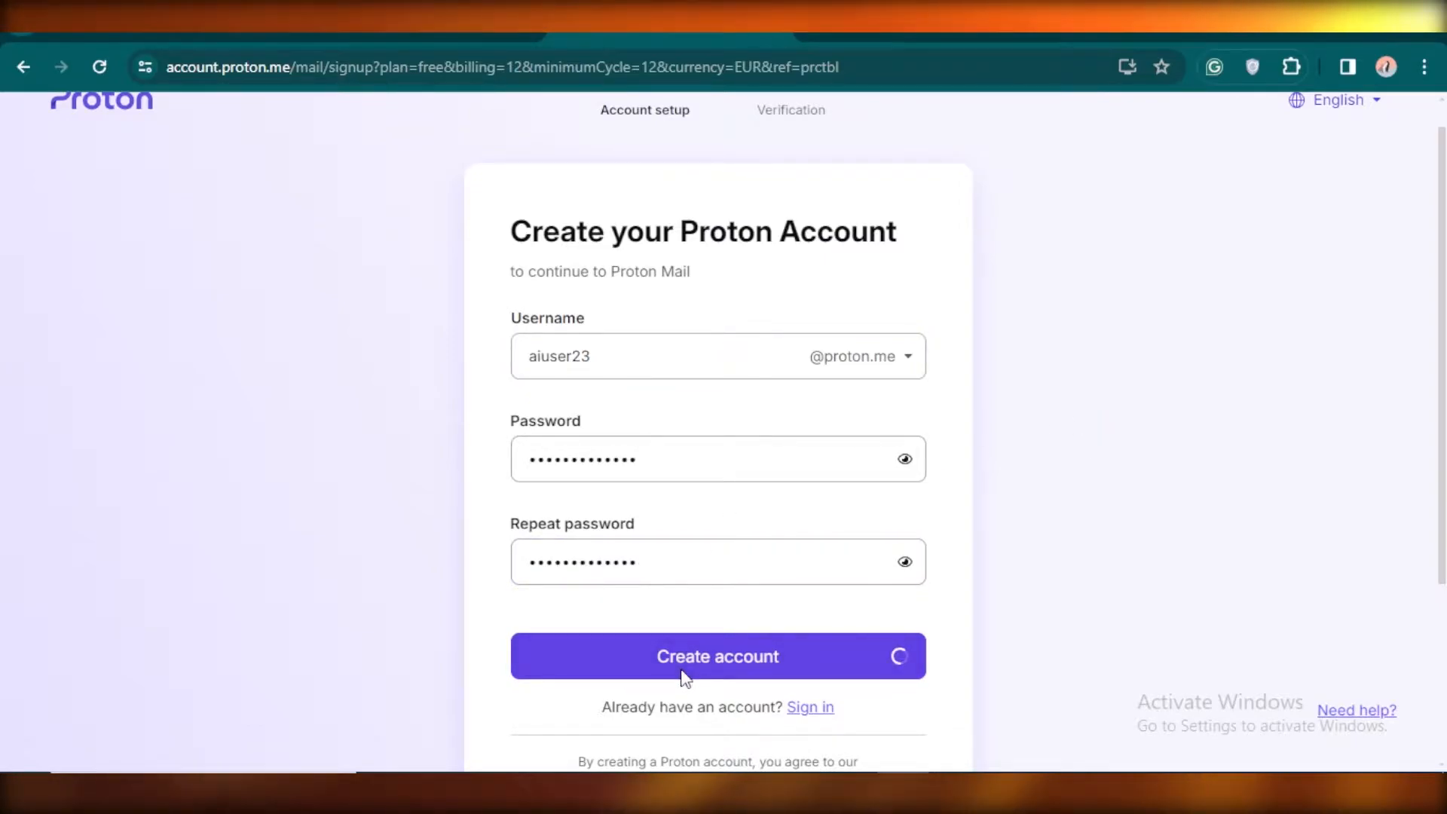
pyautogui.click(717, 657)
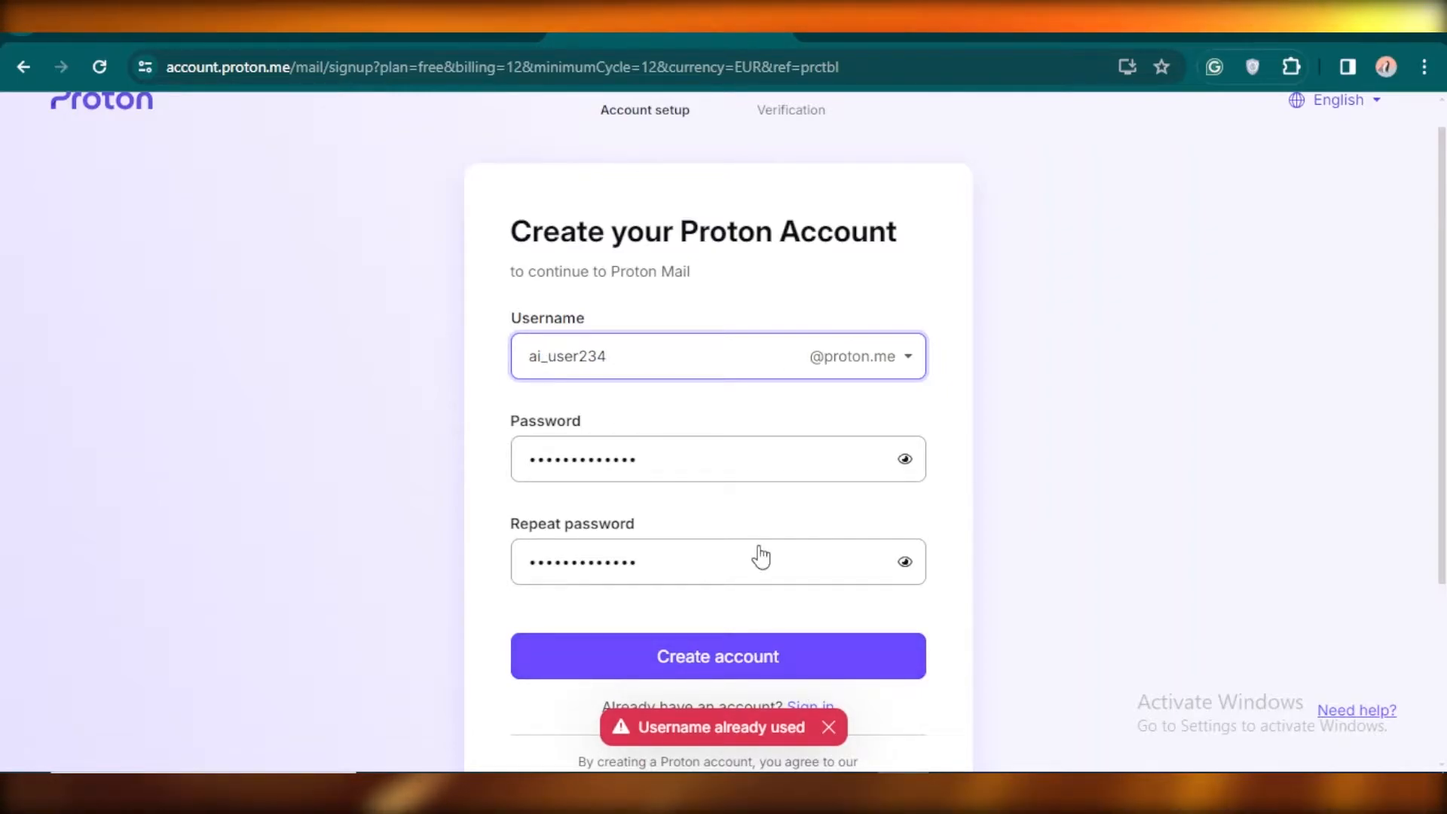
pyautogui.click(718, 656)
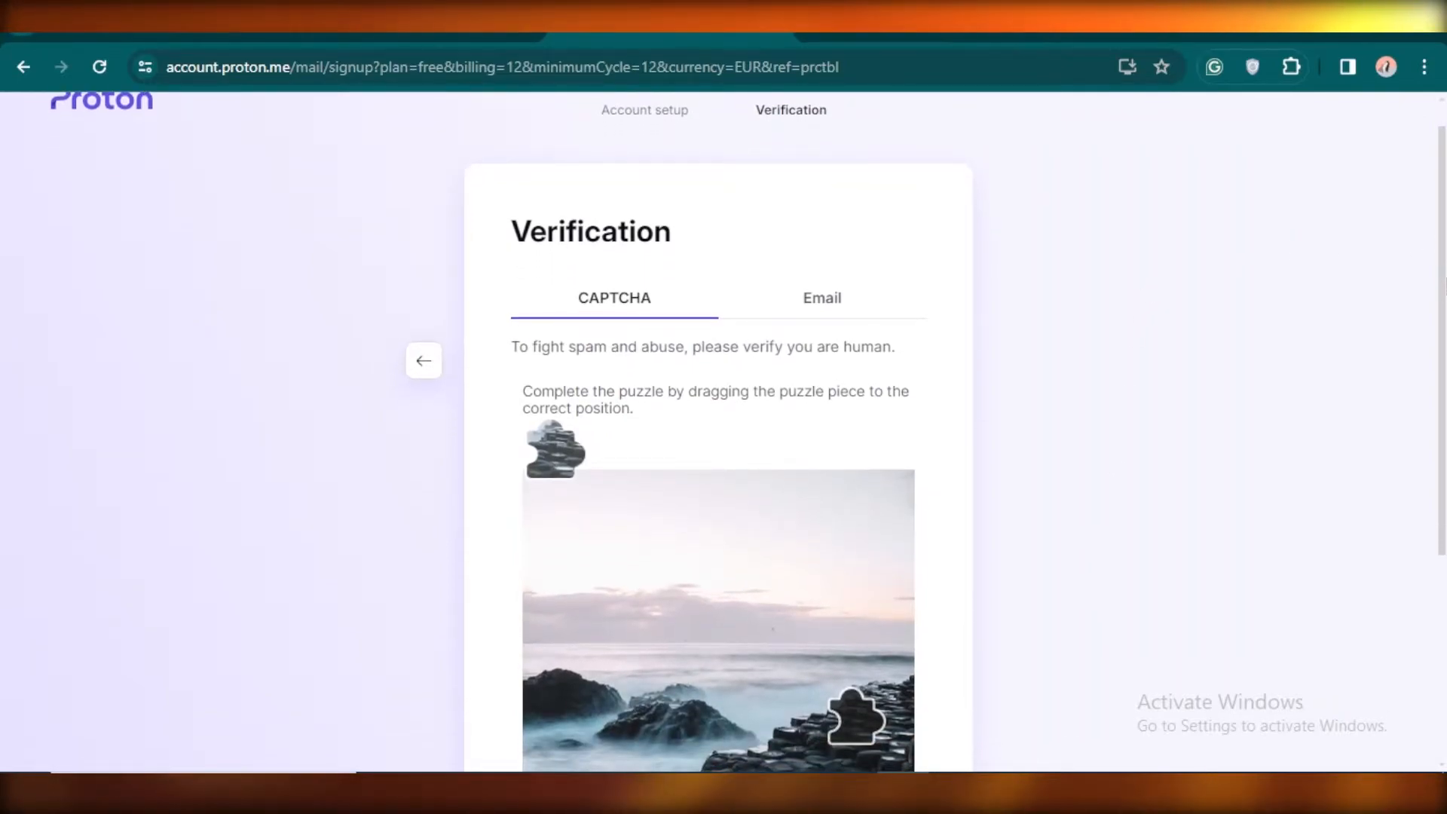
# Step: Solve the CAPTCHA puzzle so Proton starts creating the account
pyautogui.scroll(-3)
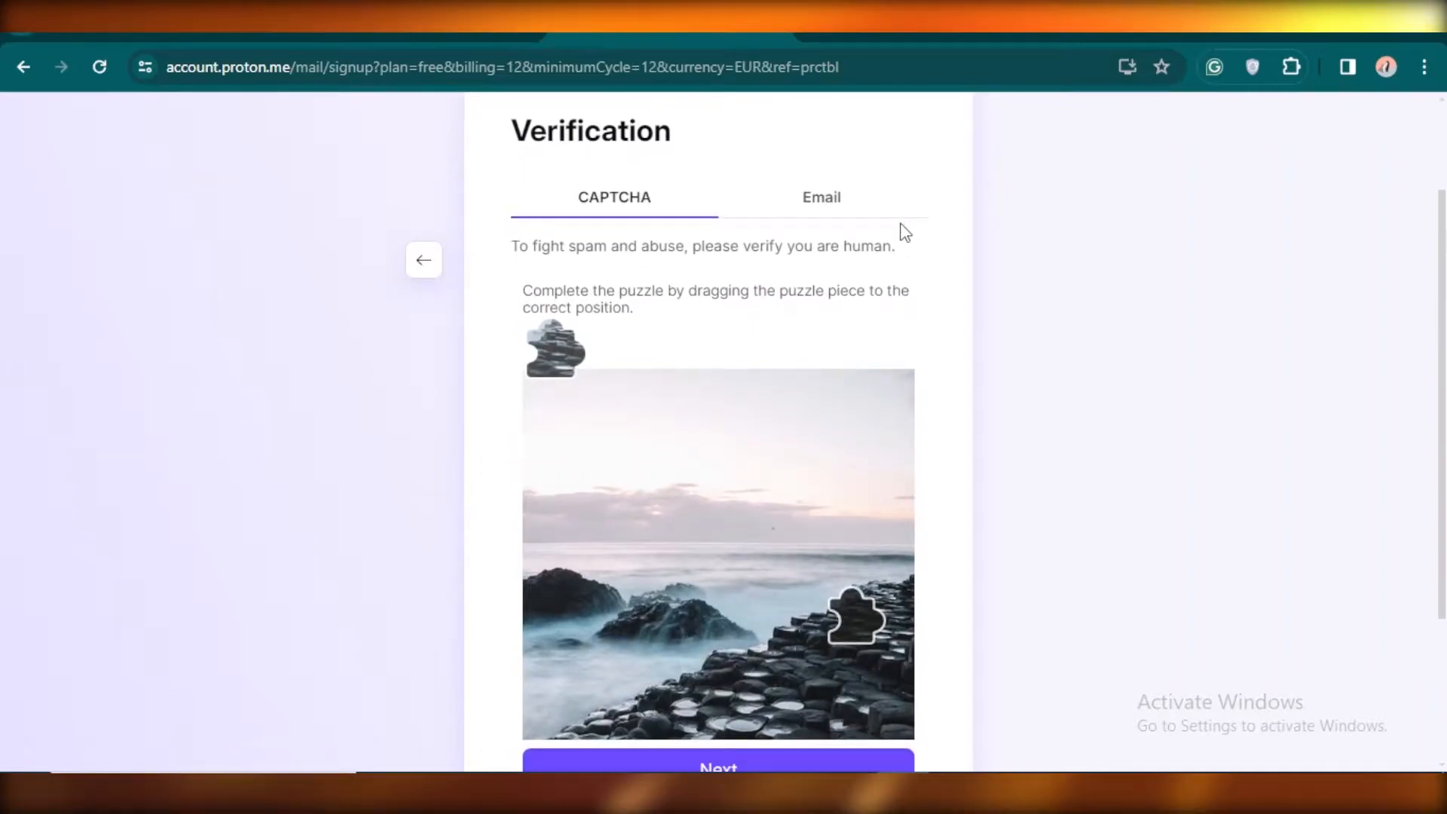
pyautogui.scroll(-3)
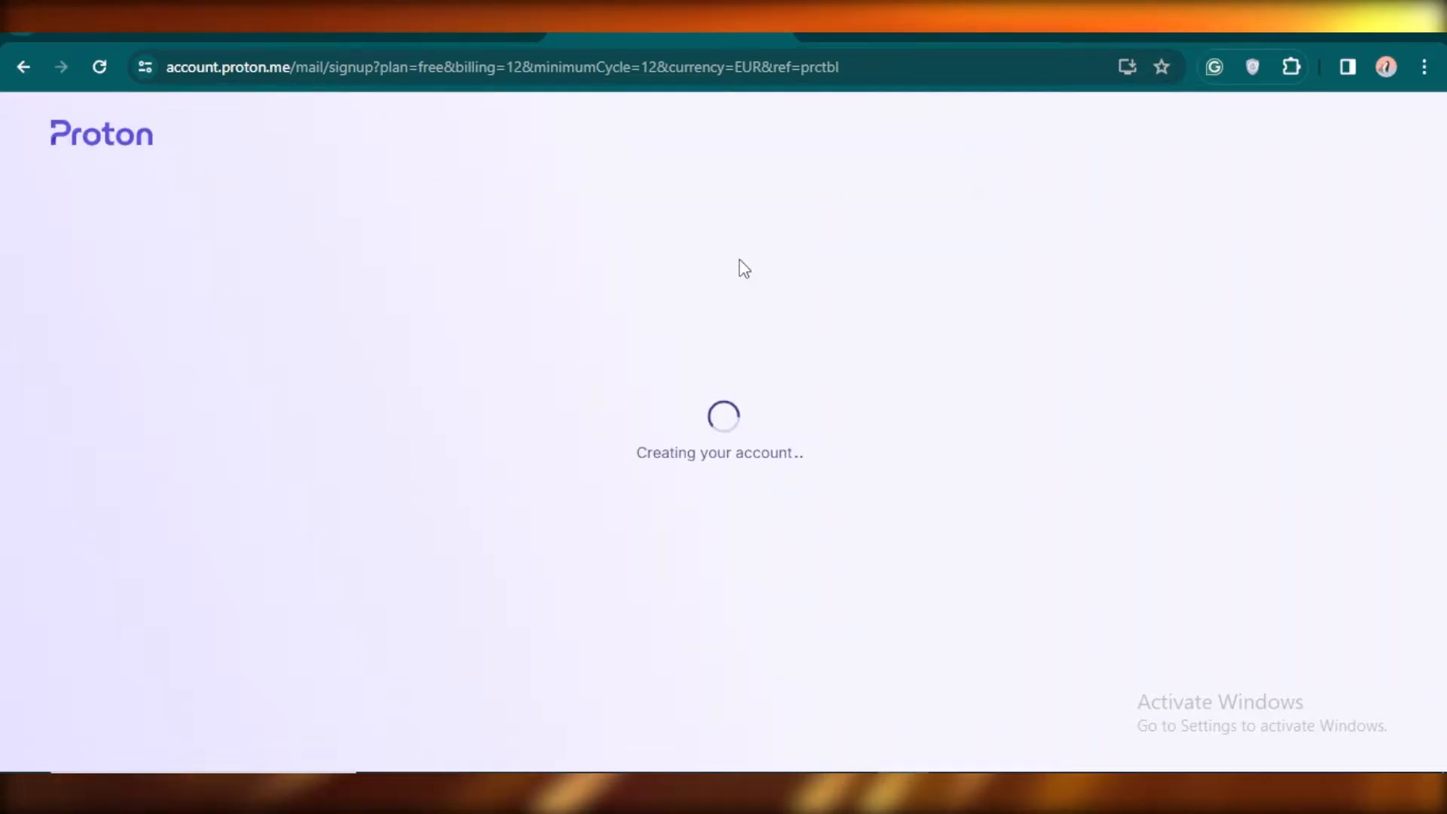
pyautogui.moveTo(883, 291)
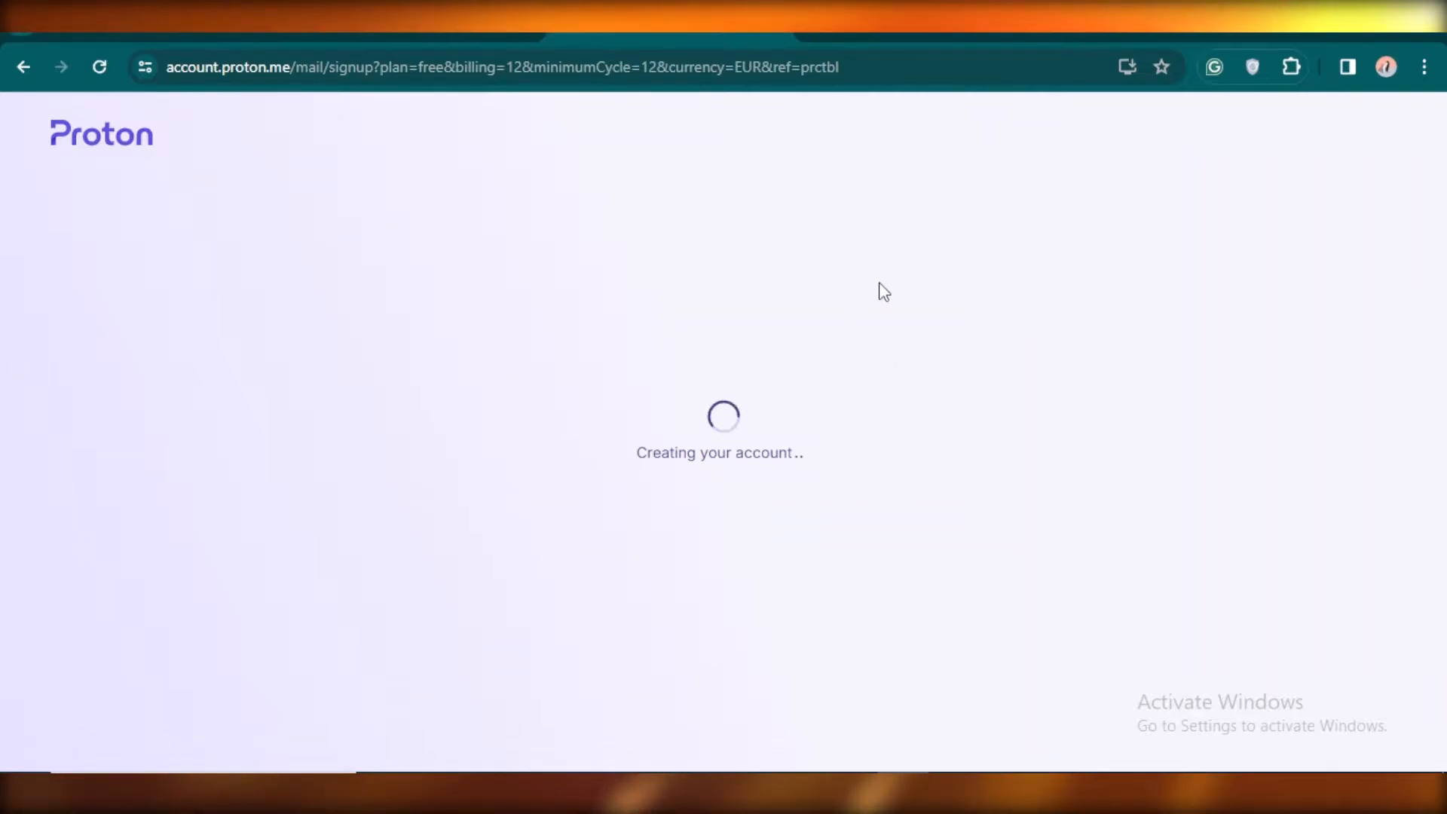
pyautogui.moveTo(959, 428)
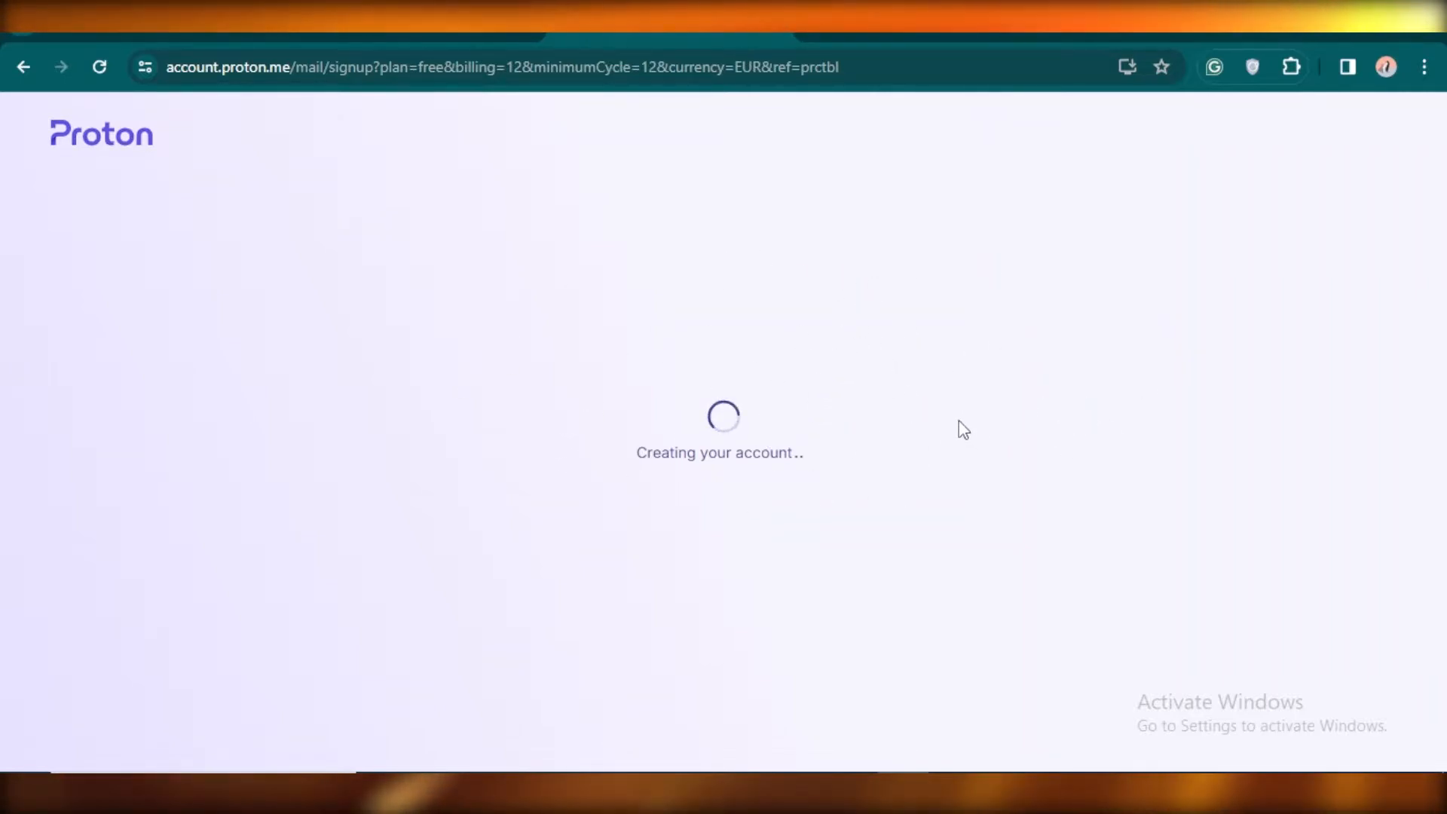
pyautogui.moveTo(709, 478)
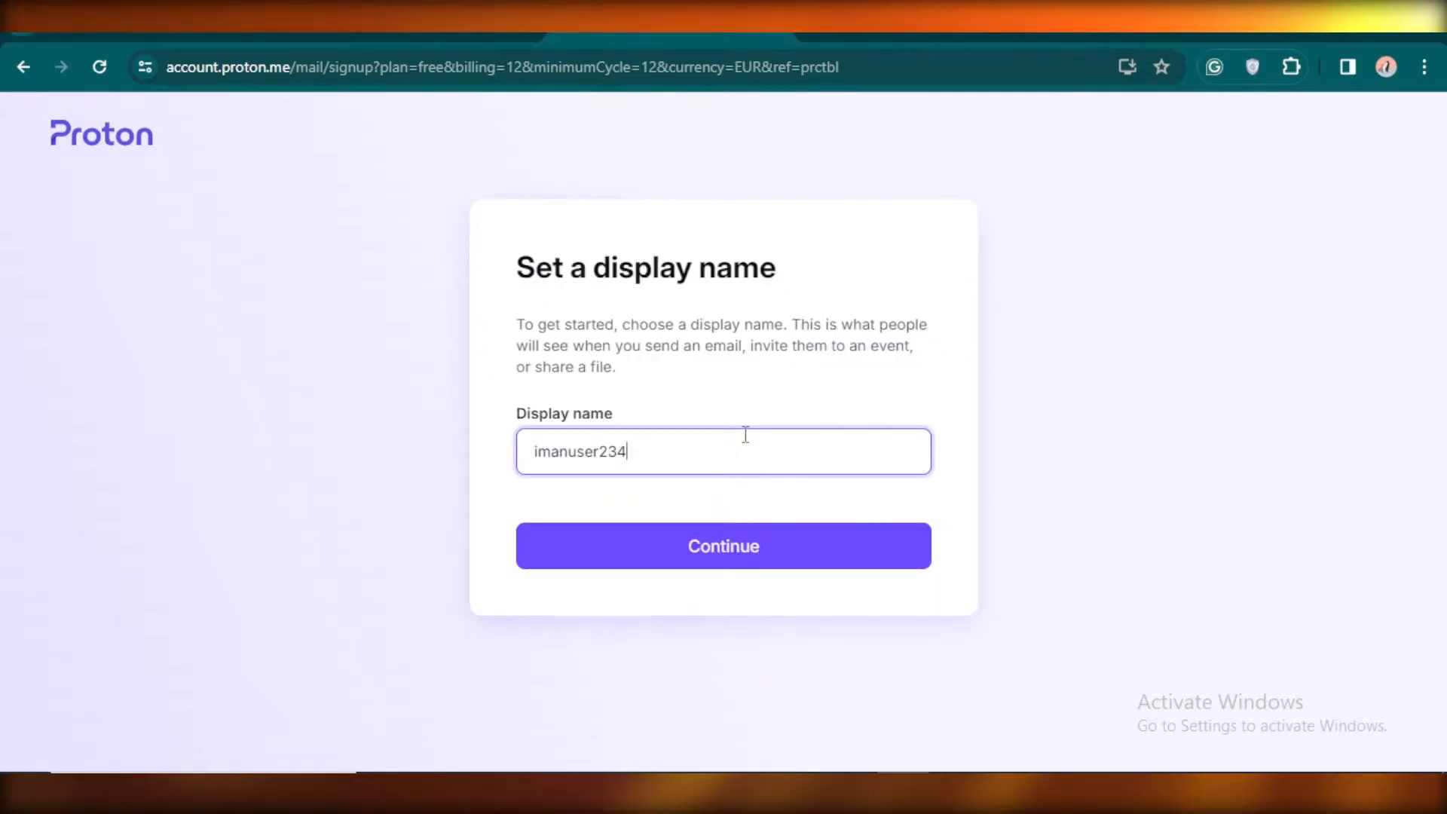
pyautogui.moveTo(733, 444)
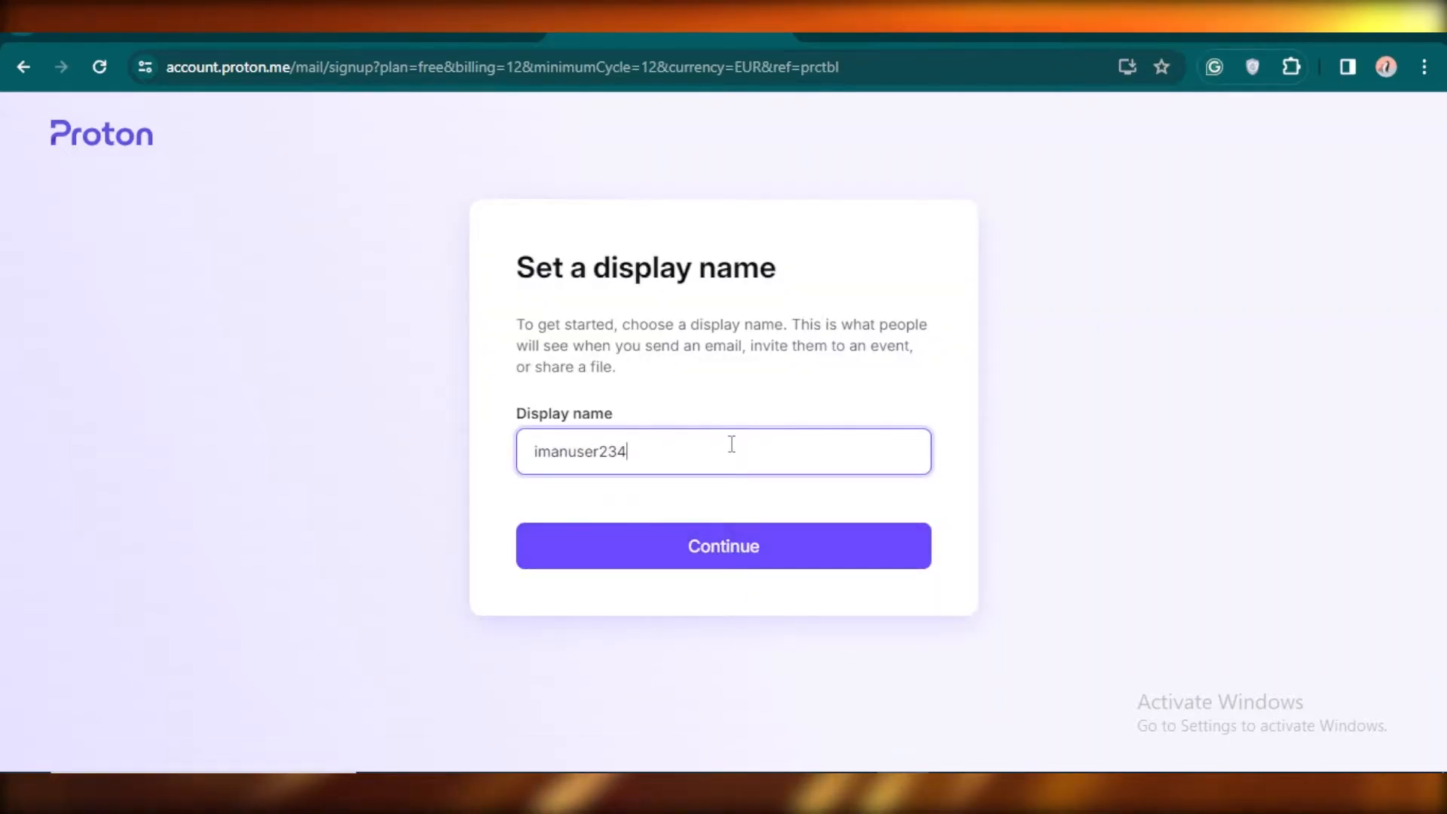
# Step: Keep imanuser234 as display name, choose 'Maybe later' for recovery and confirm the warning
pyautogui.click(724, 546)
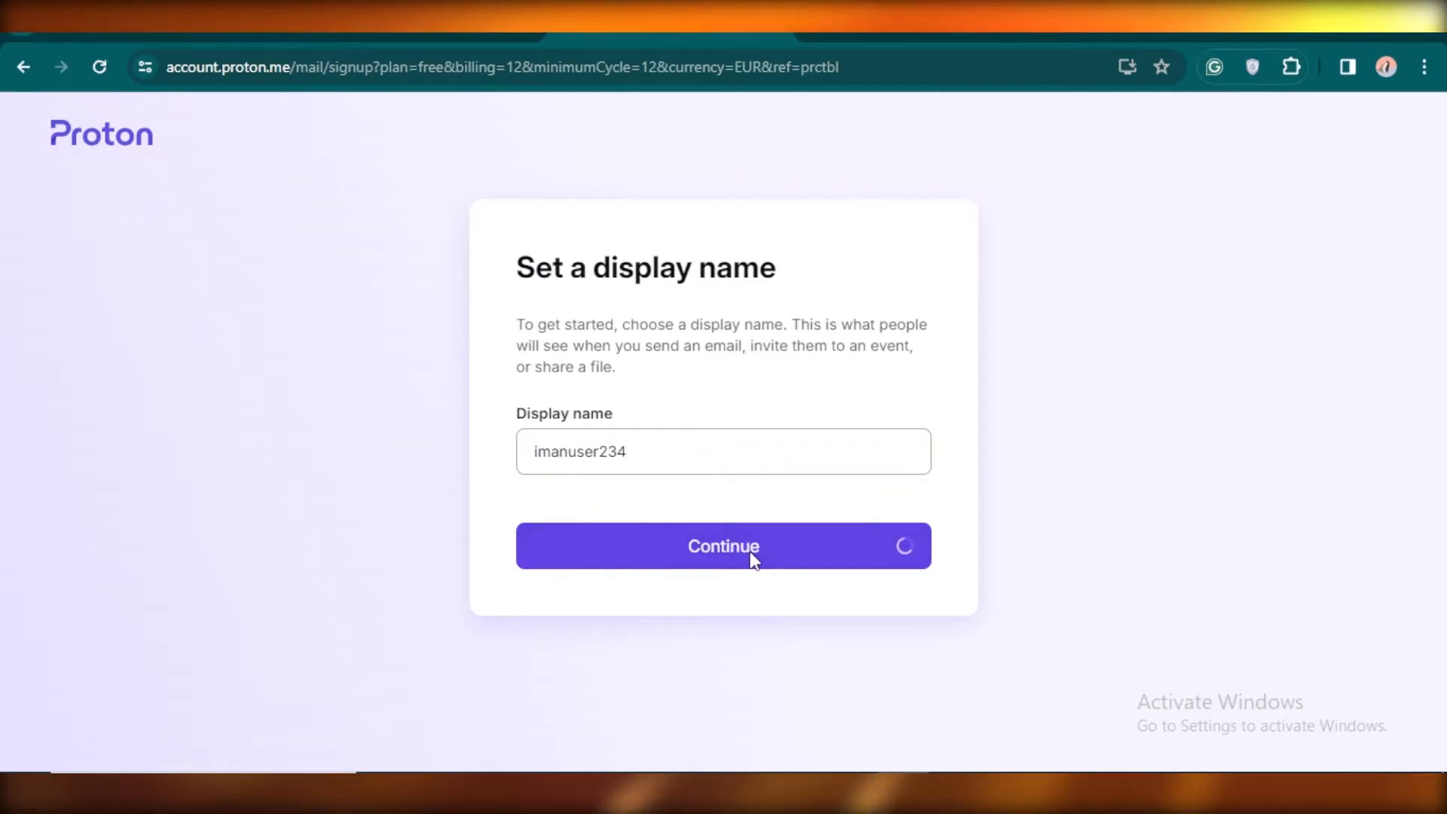
pyautogui.click(724, 546)
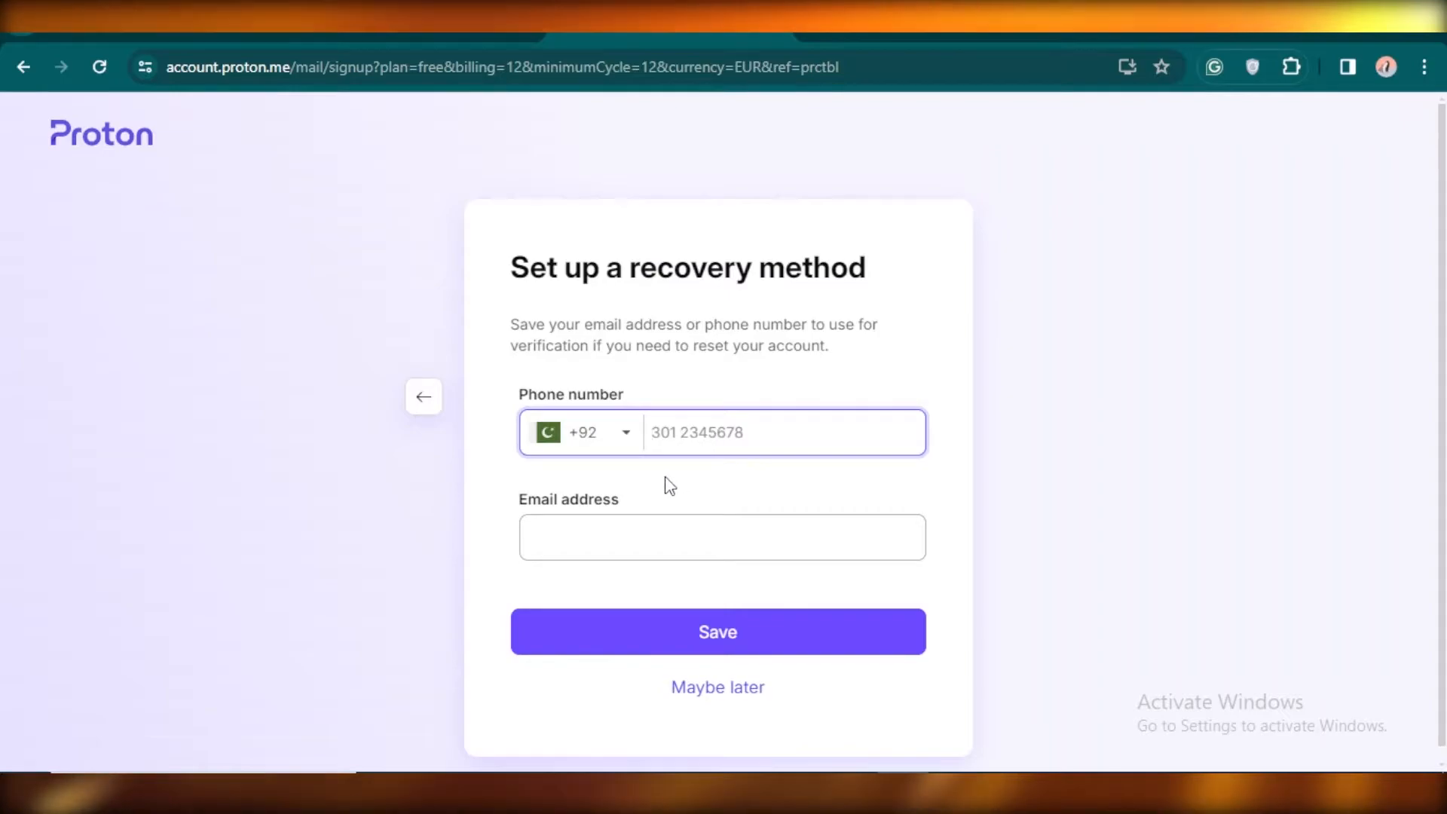
pyautogui.moveTo(706, 606)
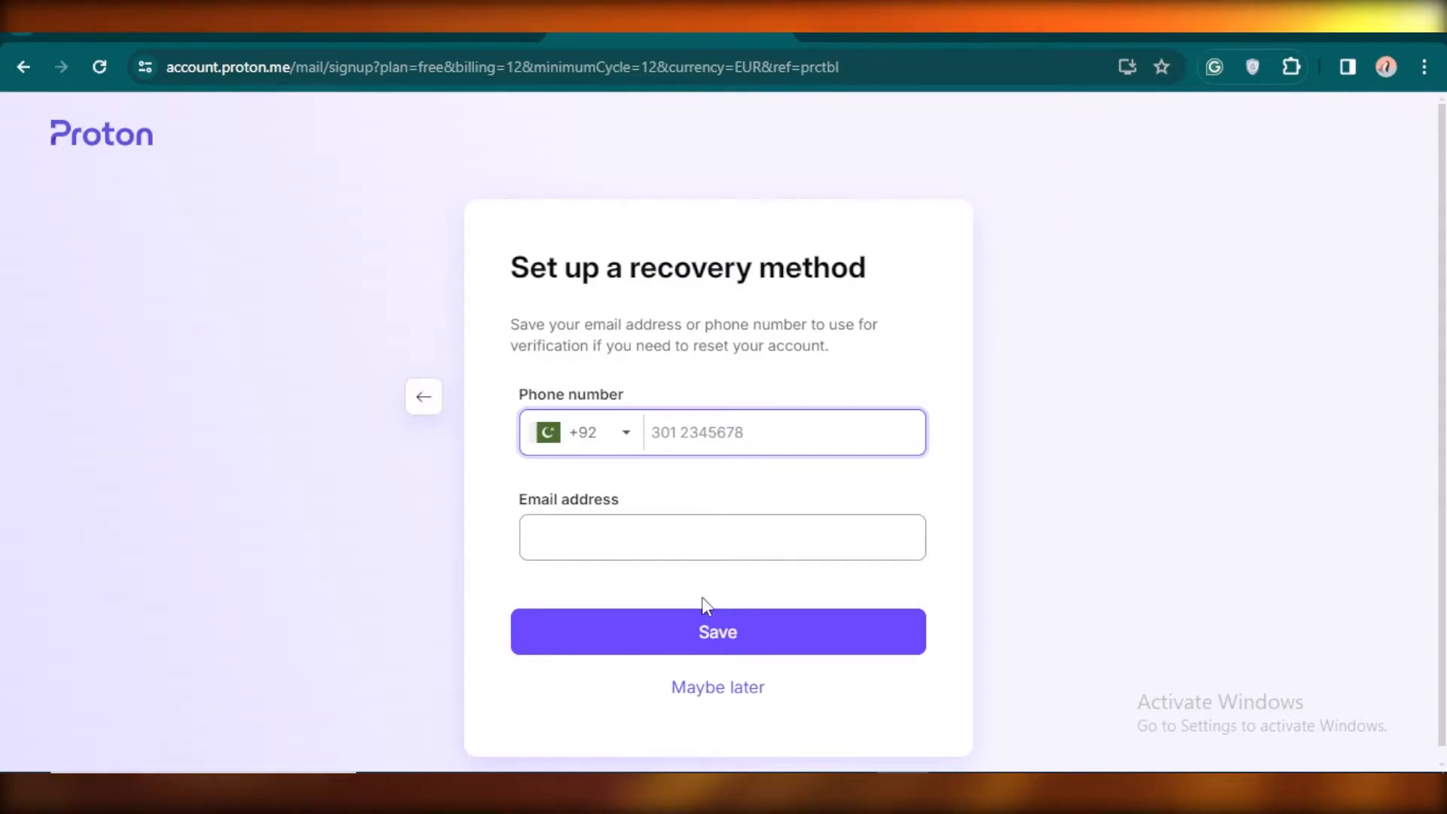
pyautogui.click(717, 687)
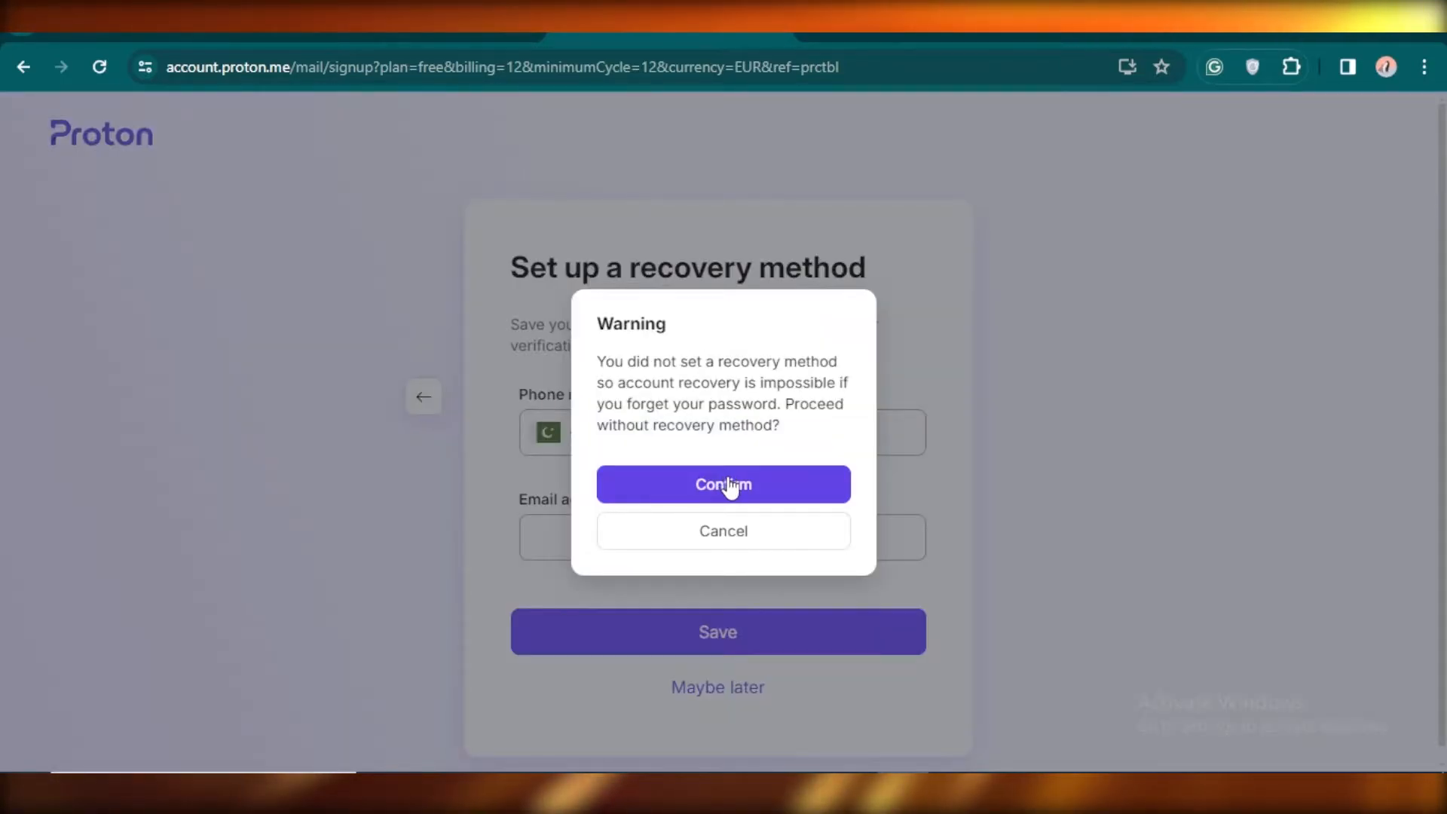
pyautogui.click(724, 485)
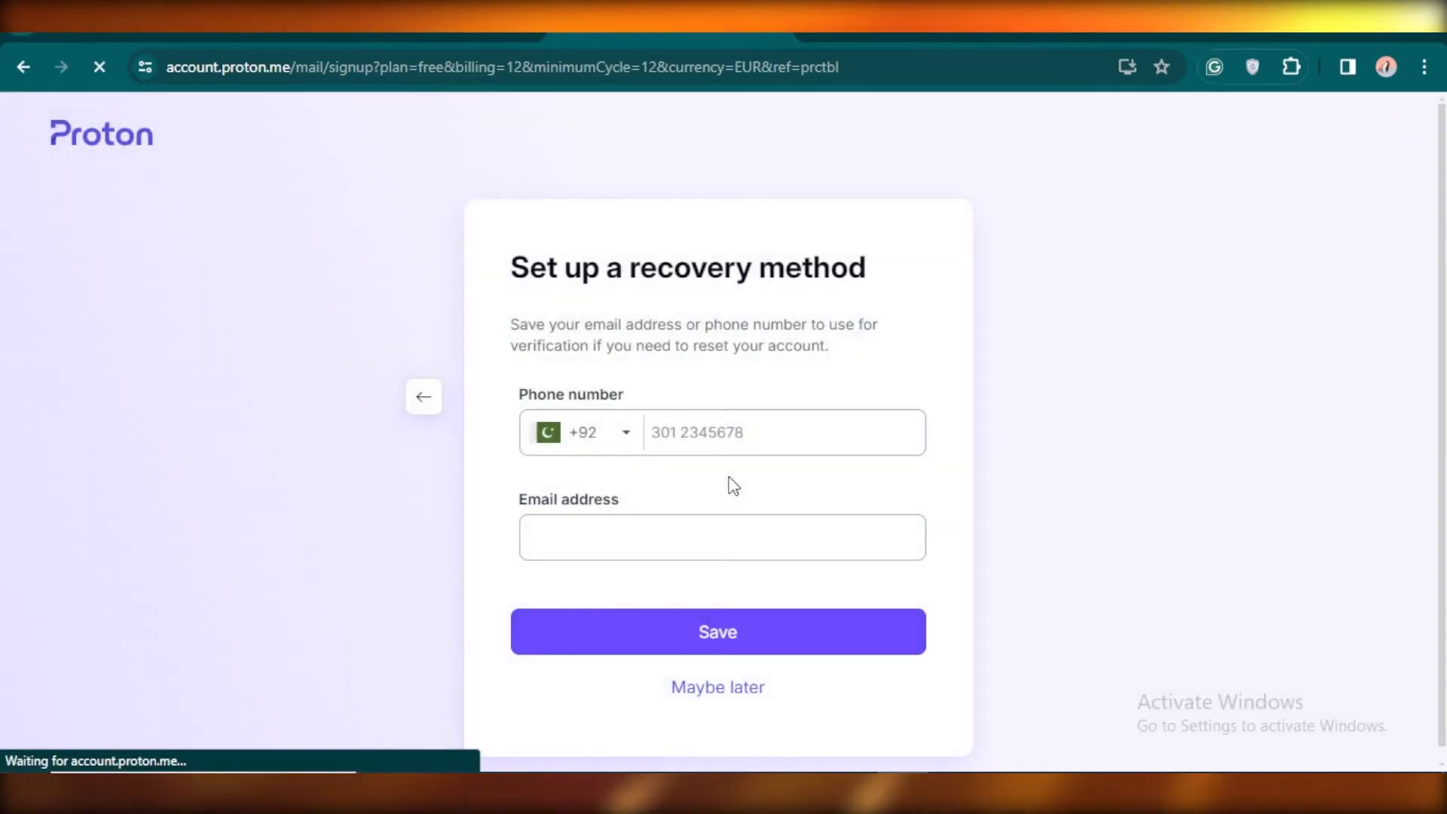
pyautogui.click(717, 687)
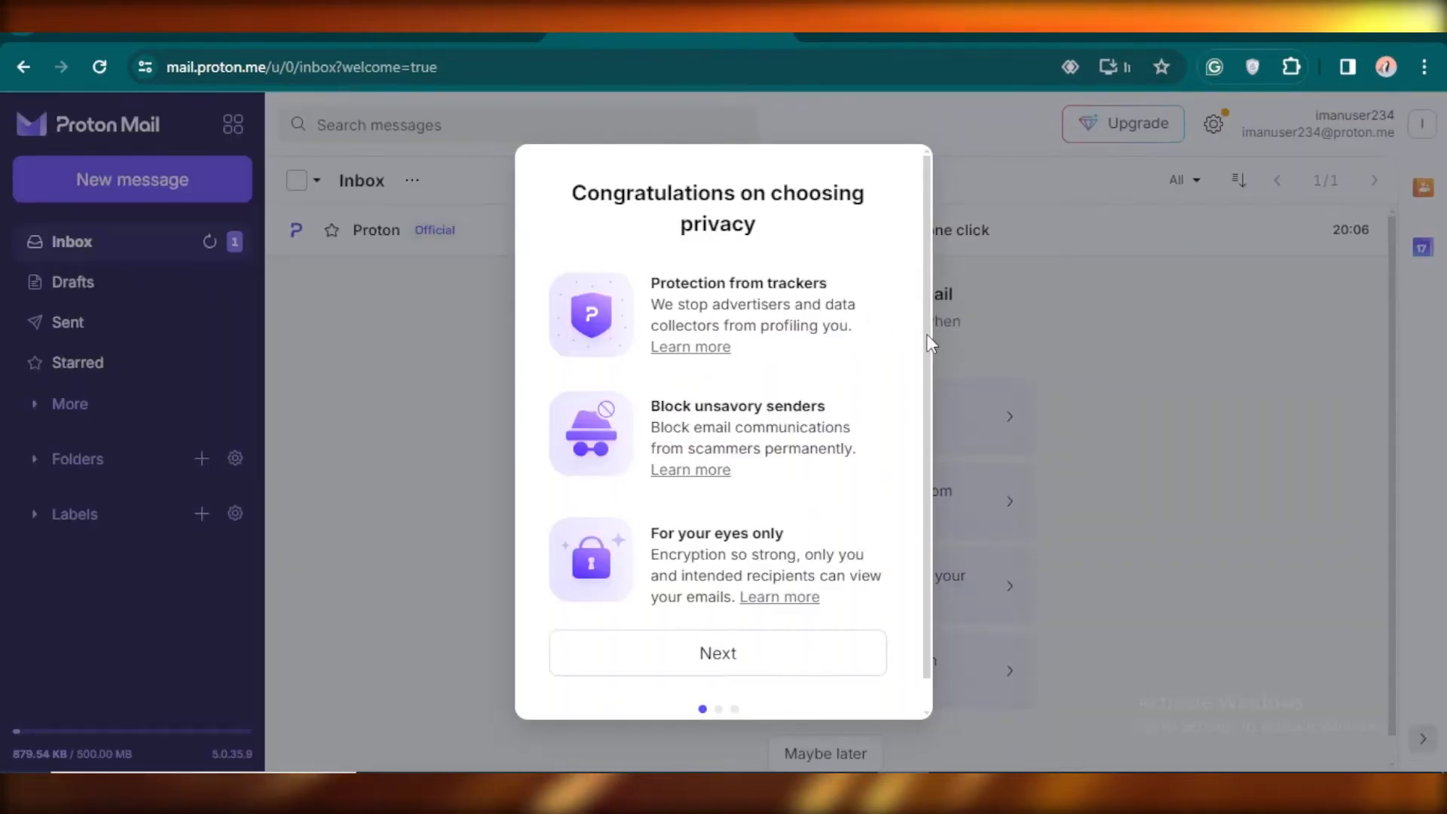
# Step: Finish the welcome tour and select the new address from the account menu for copying
pyautogui.click(717, 652)
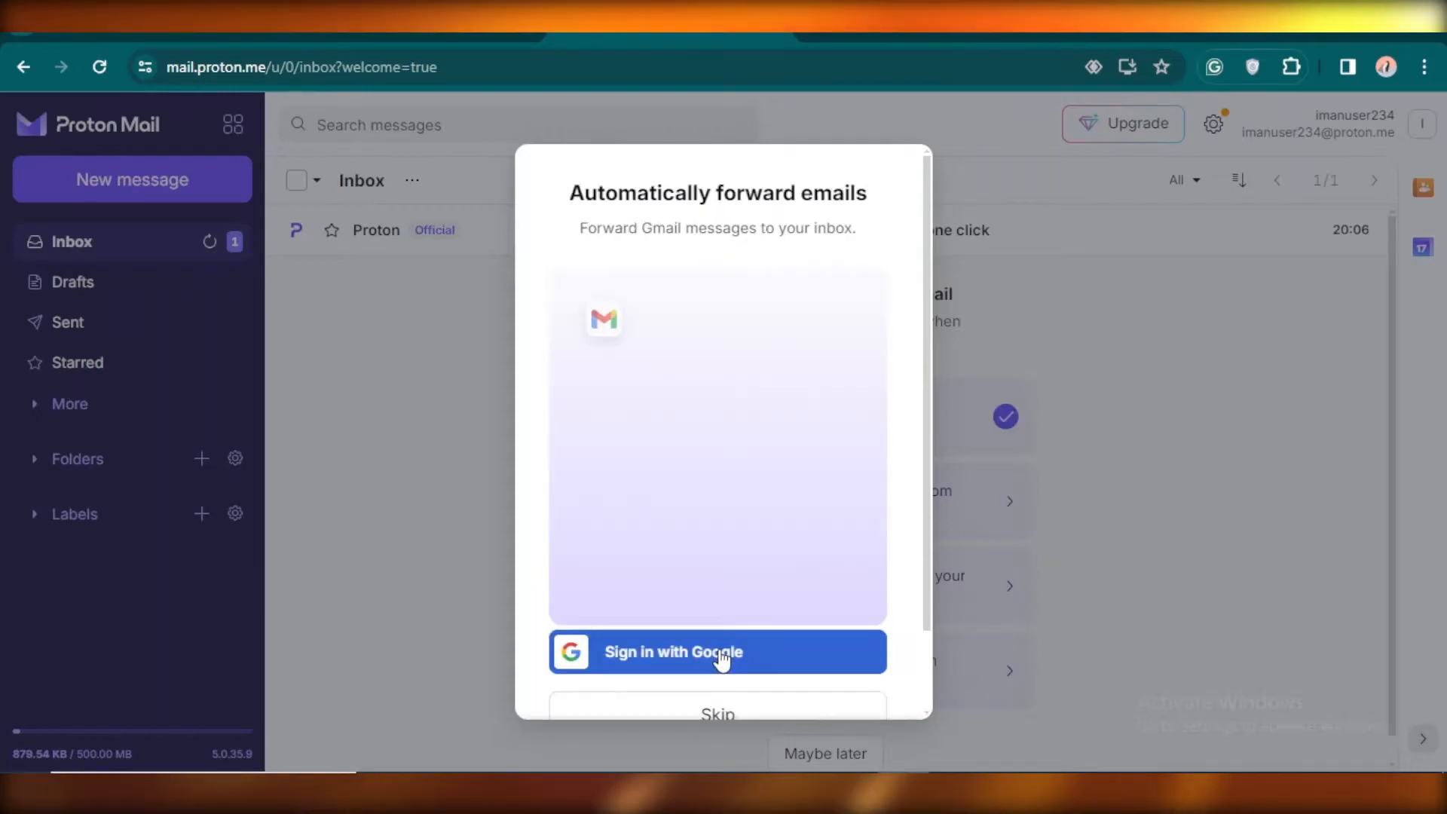
pyautogui.click(718, 714)
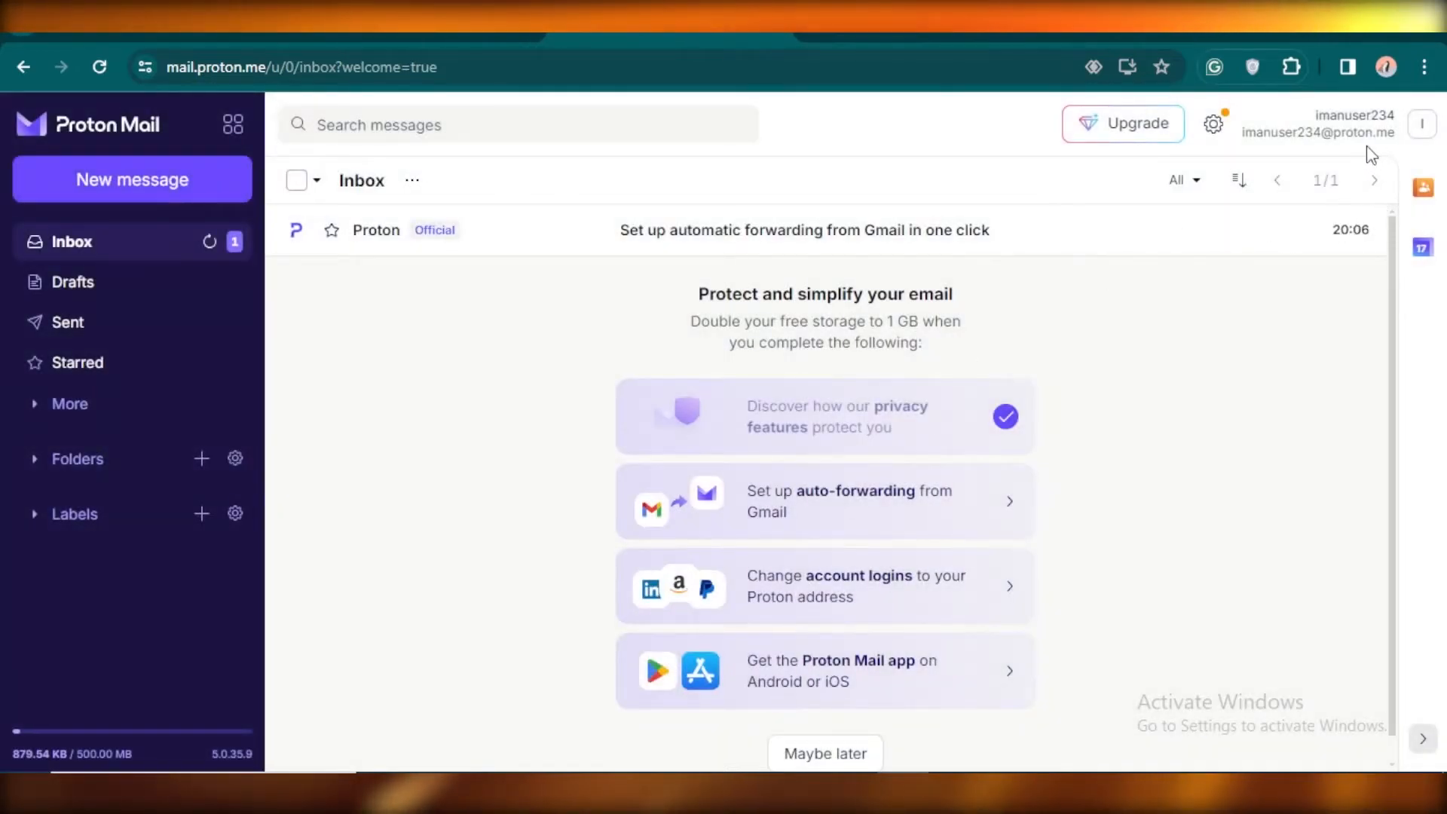
pyautogui.click(1423, 124)
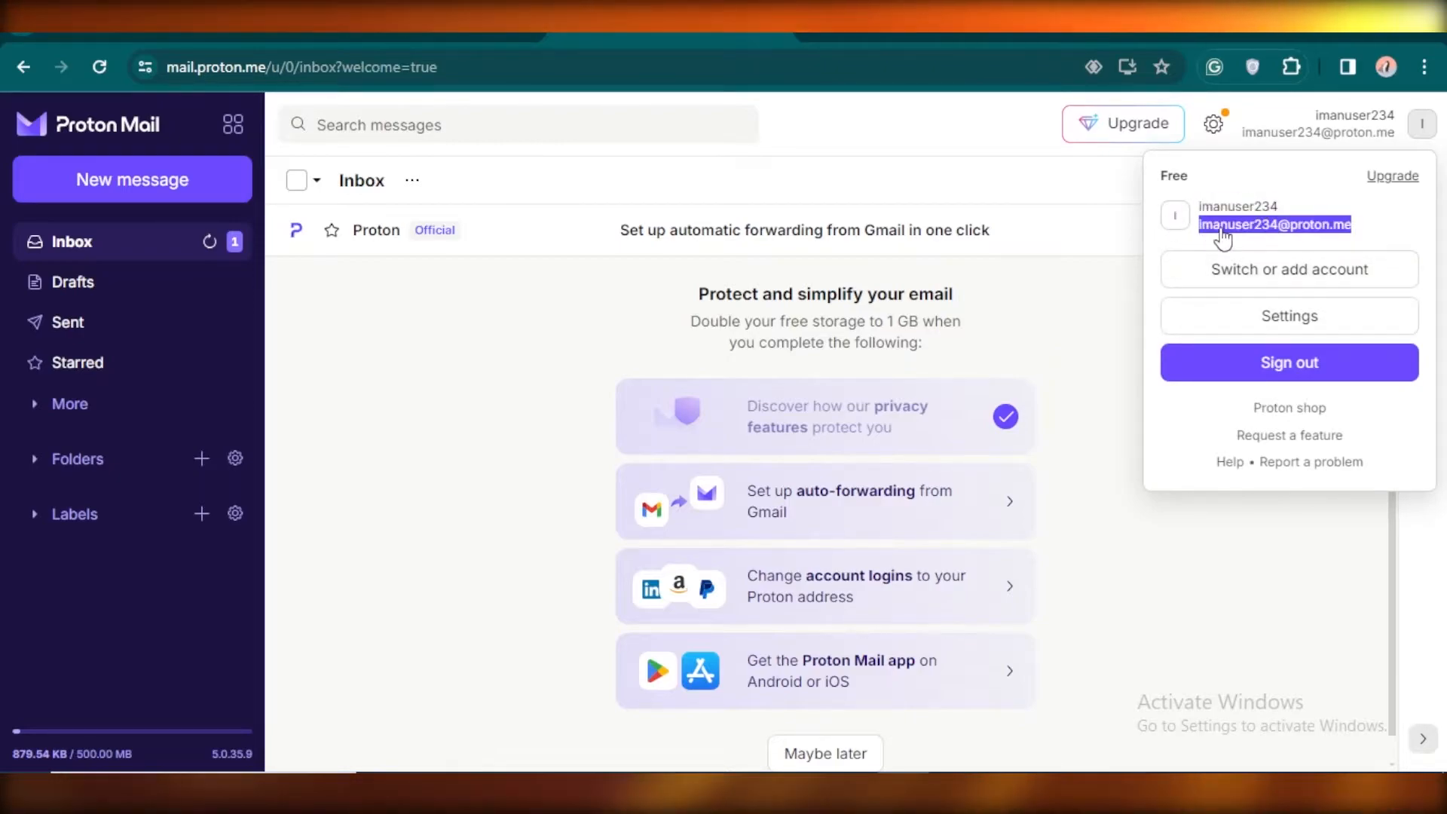
pyautogui.moveTo(452, 300)
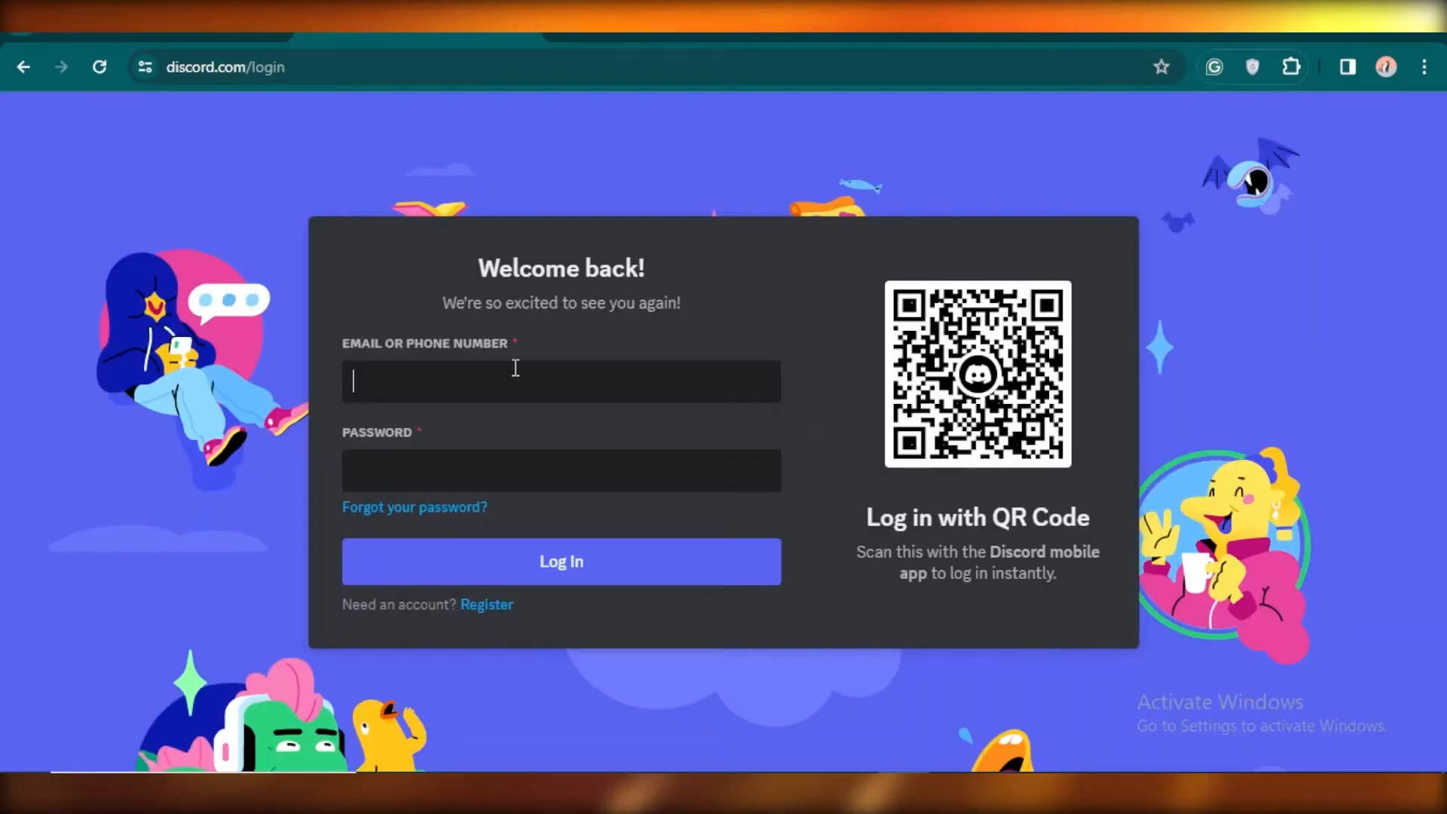
# Step: Start Discord registration with the Proton email, display name imanuser234, username and password
pyautogui.click(486, 604)
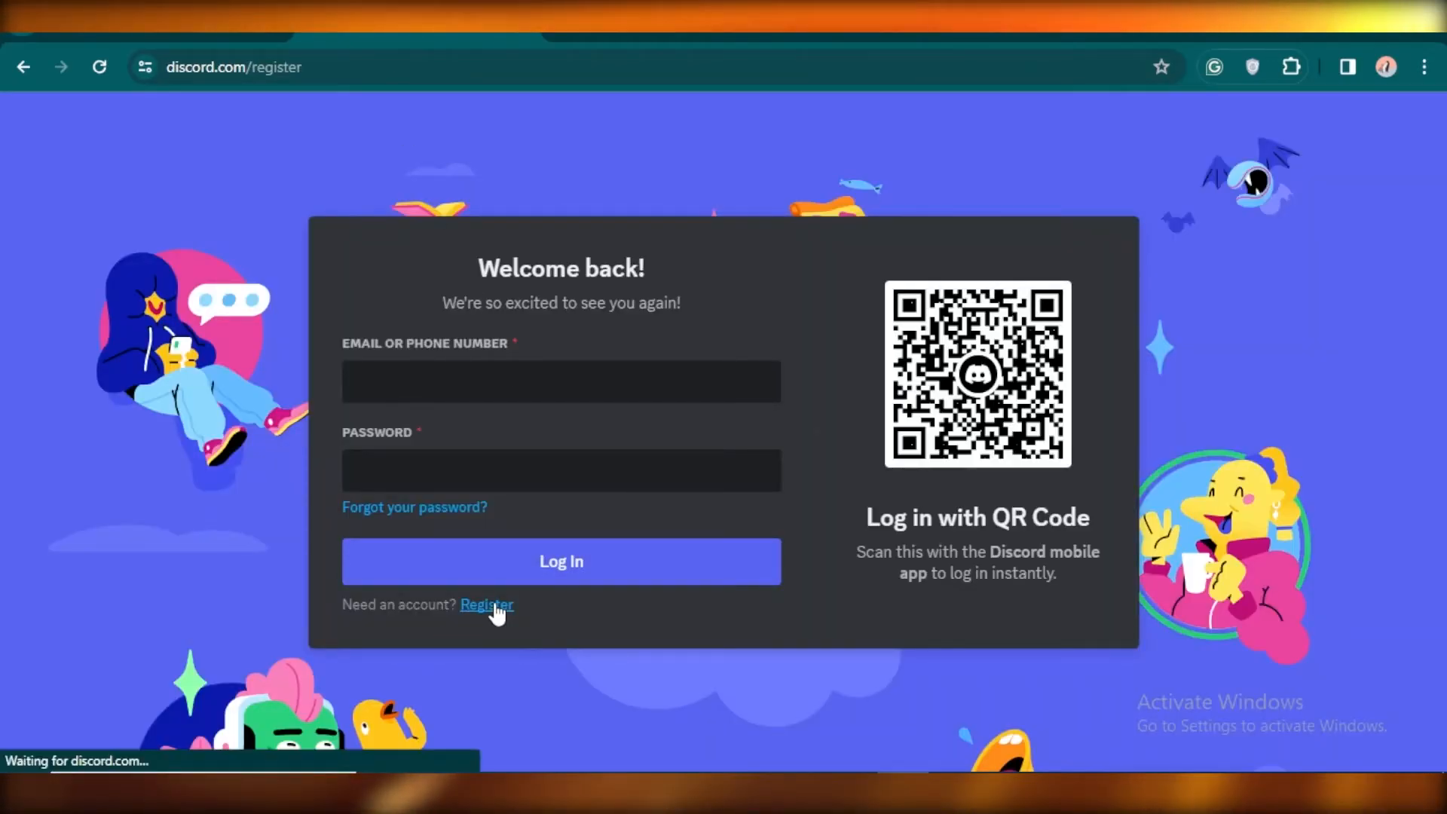
pyautogui.click(486, 604)
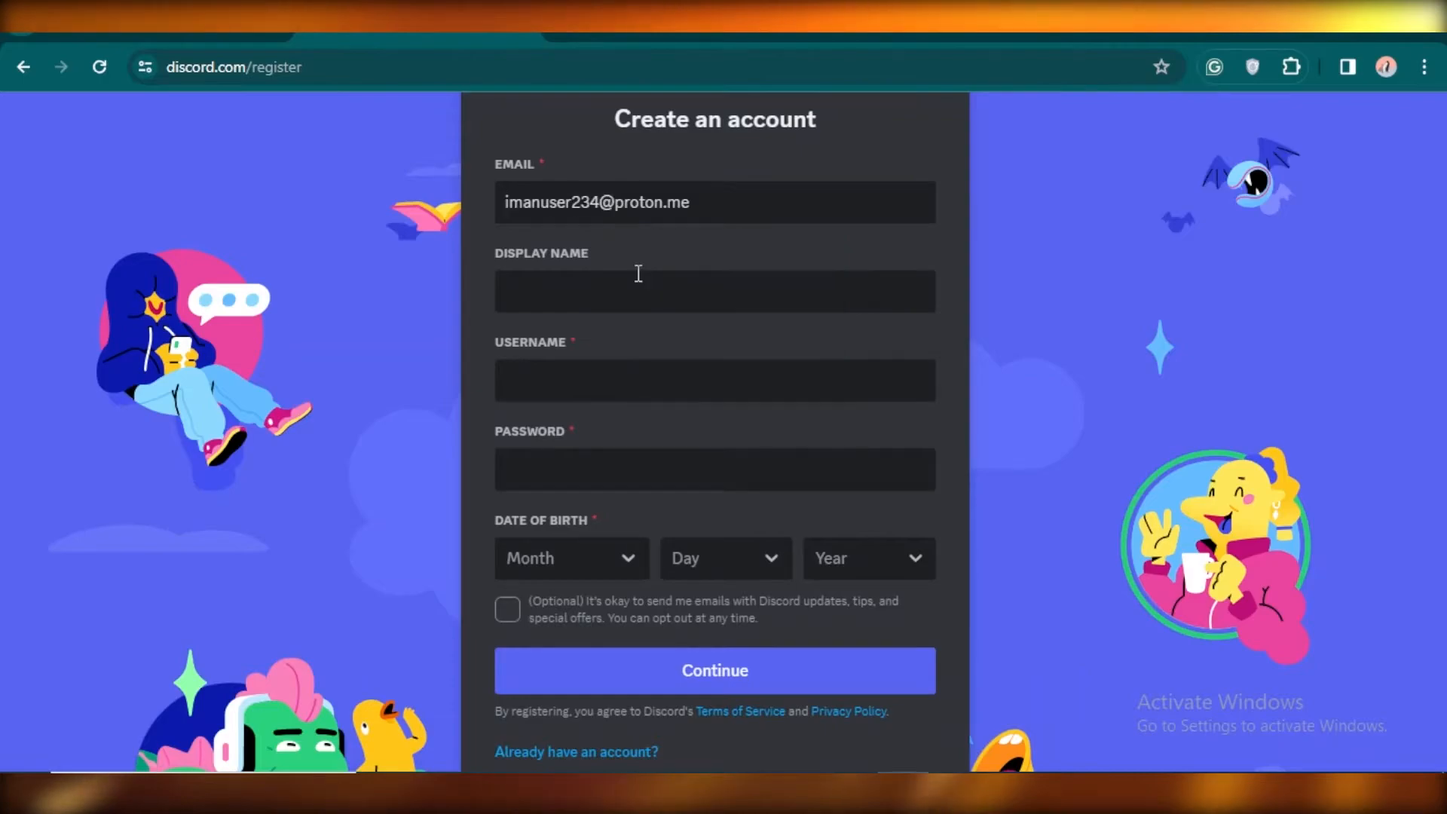
pyautogui.write('imanuser234')
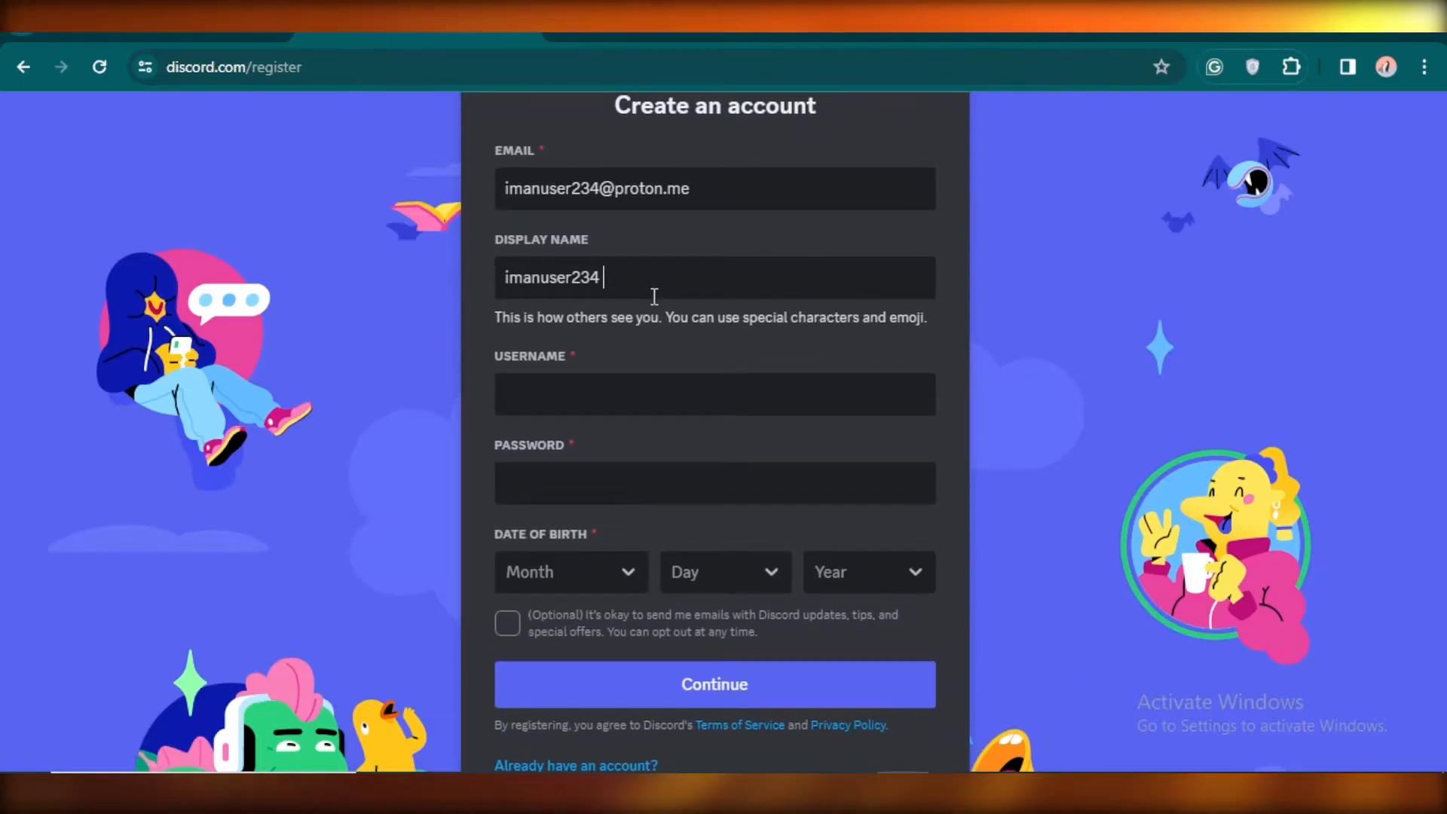
pyautogui.click(715, 366)
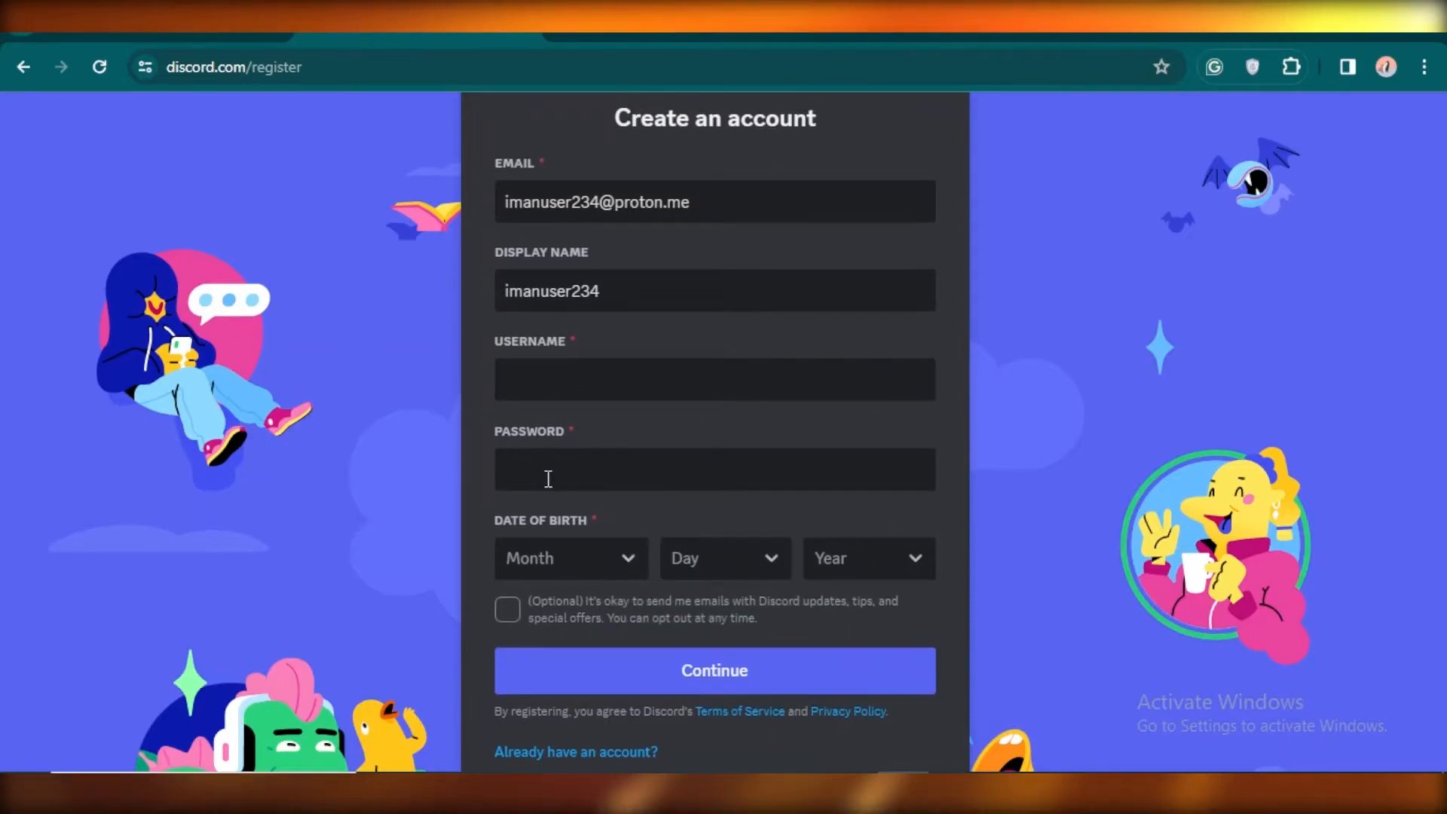
pyautogui.click(715, 469)
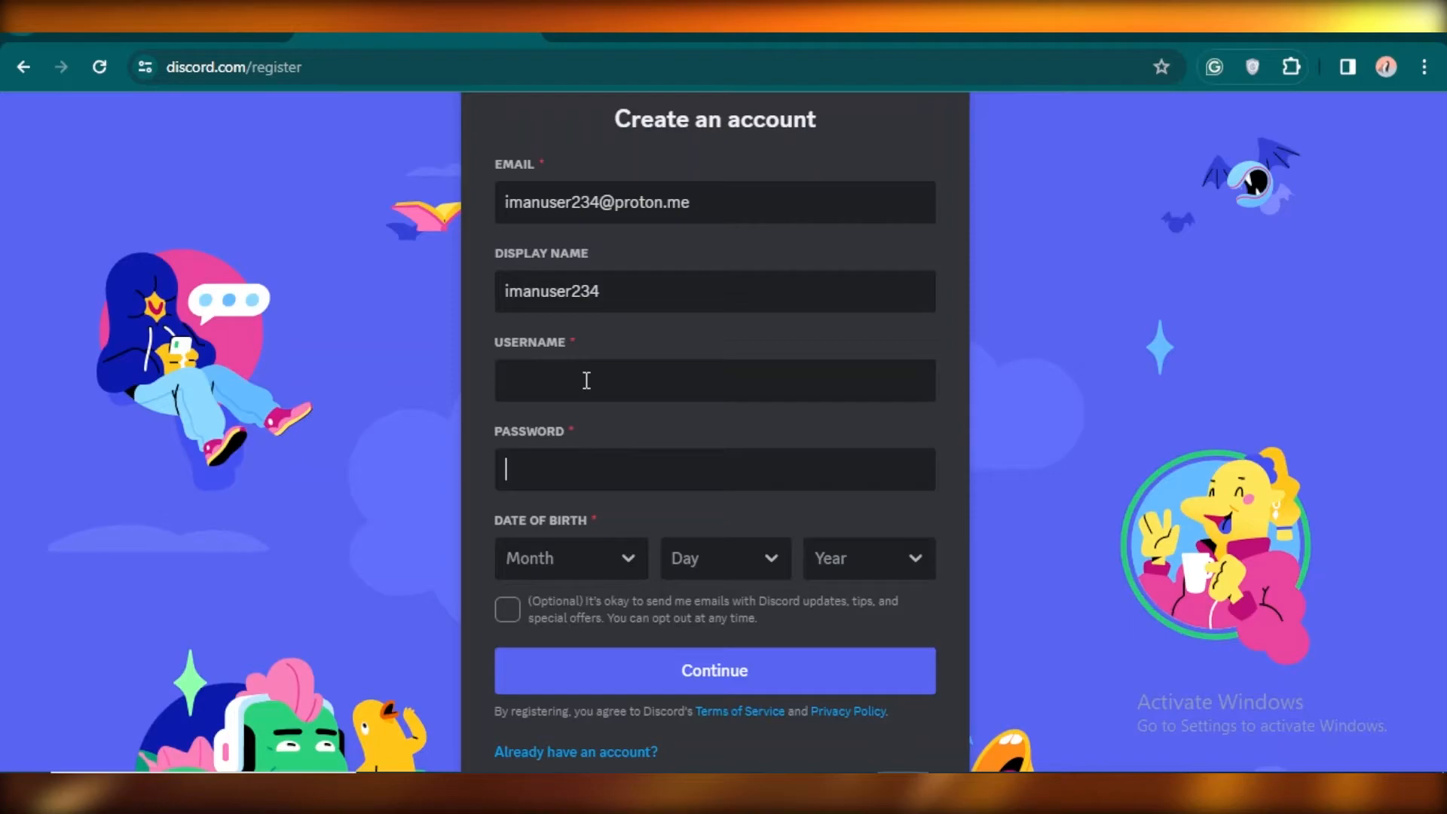
# Step: Set the birth date to May 5, 2002, opt in to update emails and submit the form
pyautogui.click(570, 558)
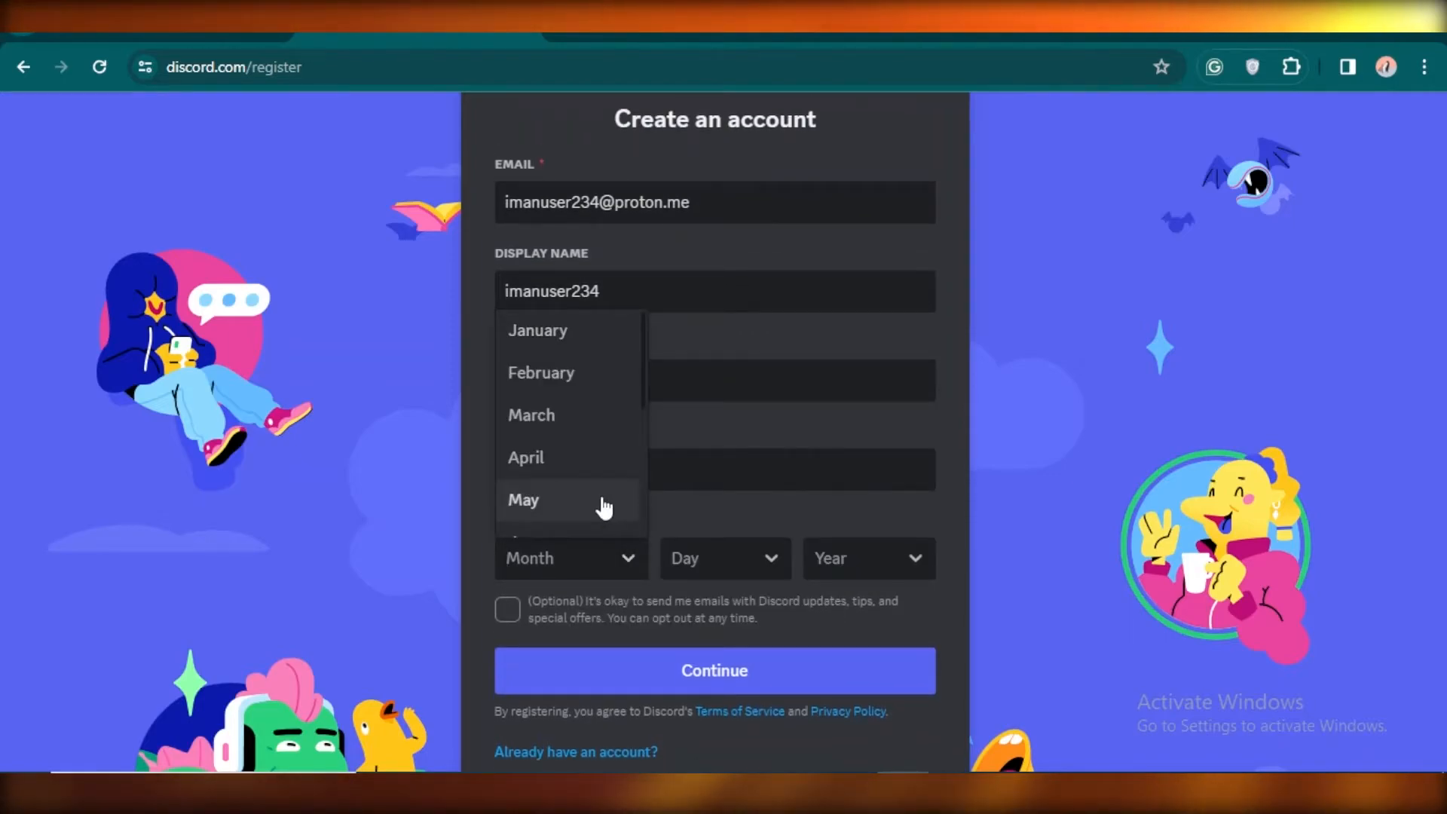
pyautogui.click(523, 499)
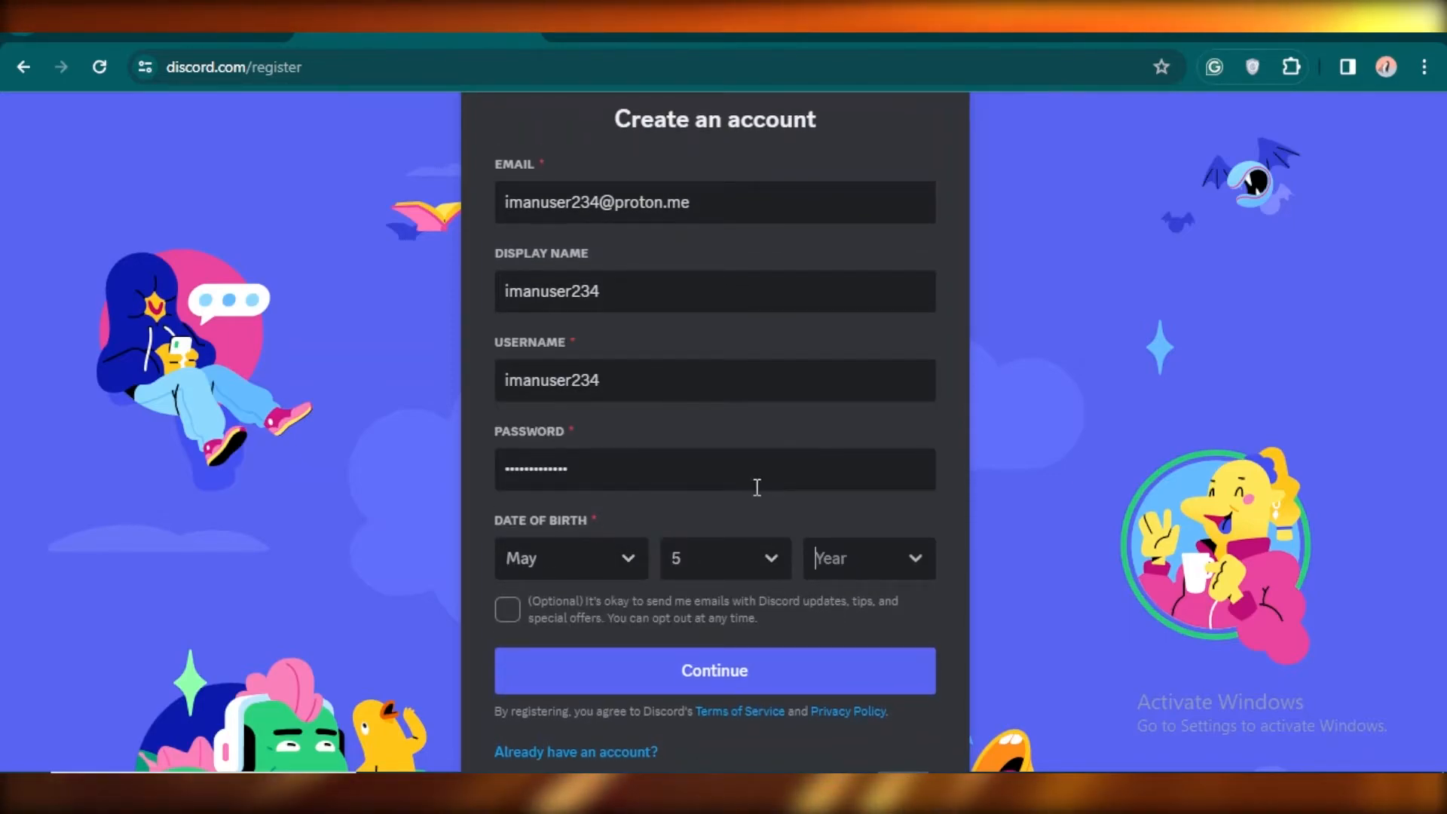
pyautogui.click(868, 558)
pyautogui.write('2002')
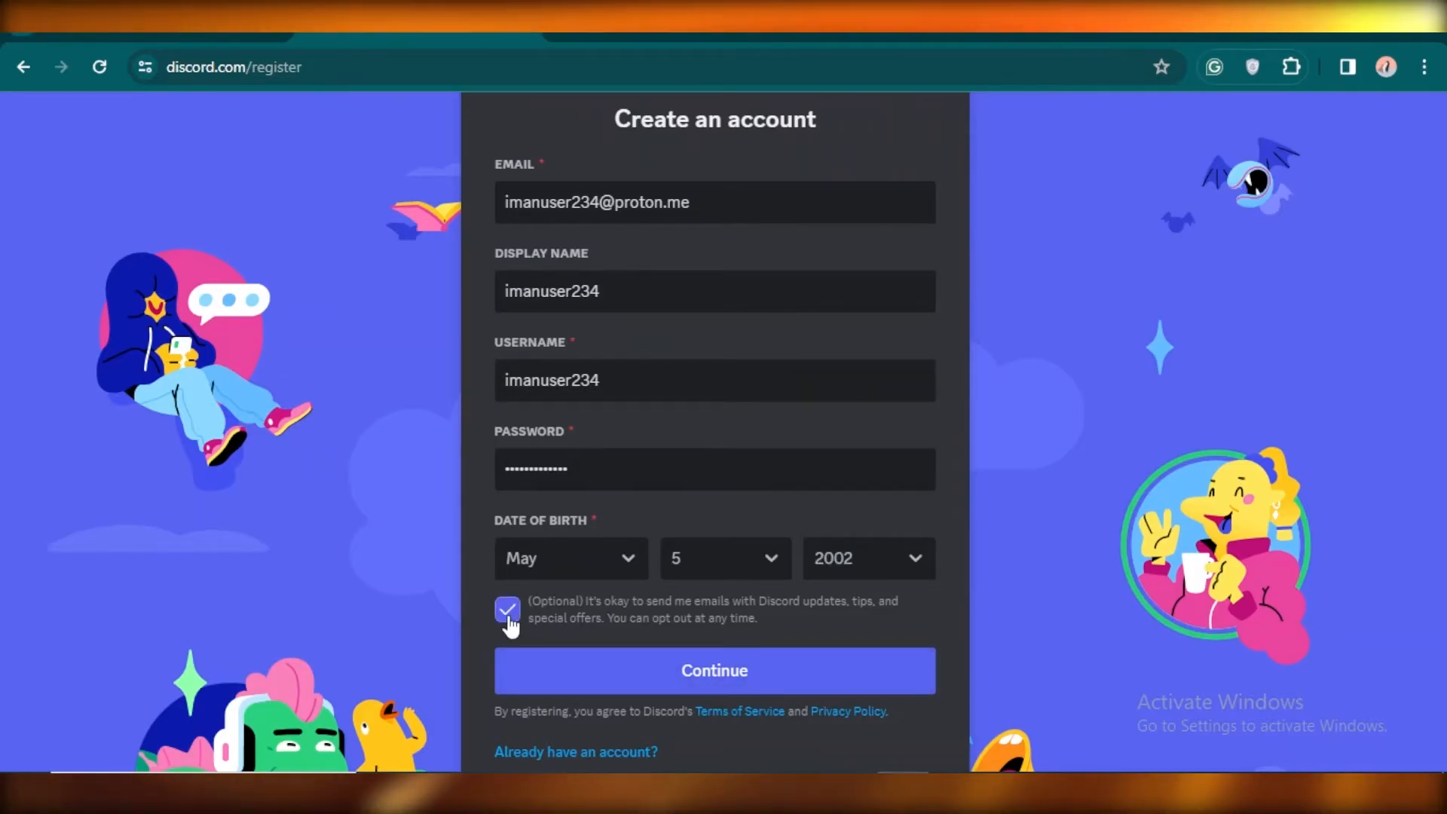
pyautogui.click(715, 671)
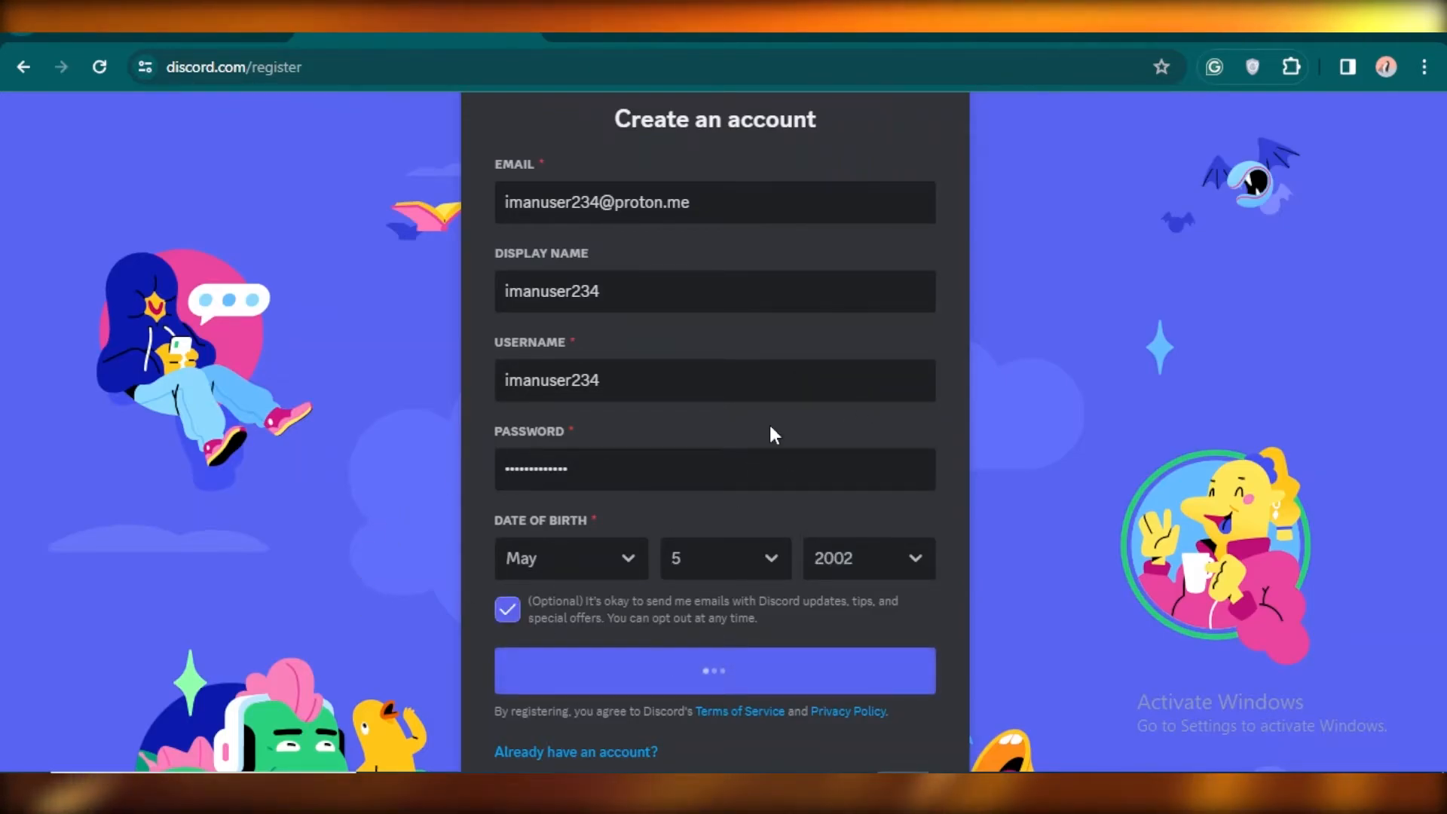
# Step: Complete Discord's are-you-human check so the new account is created
pyautogui.click(714, 670)
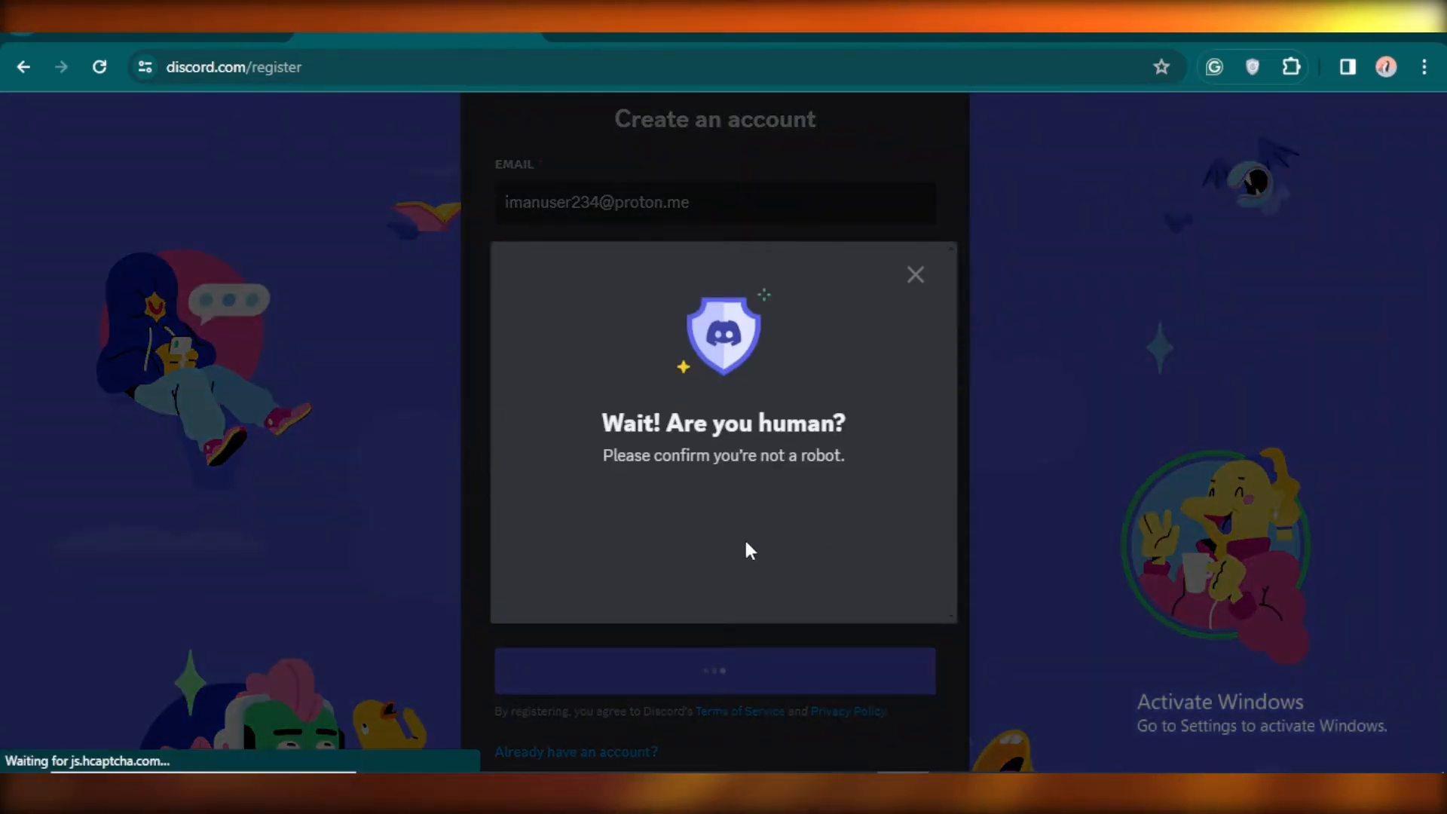
pyautogui.moveTo(762, 351)
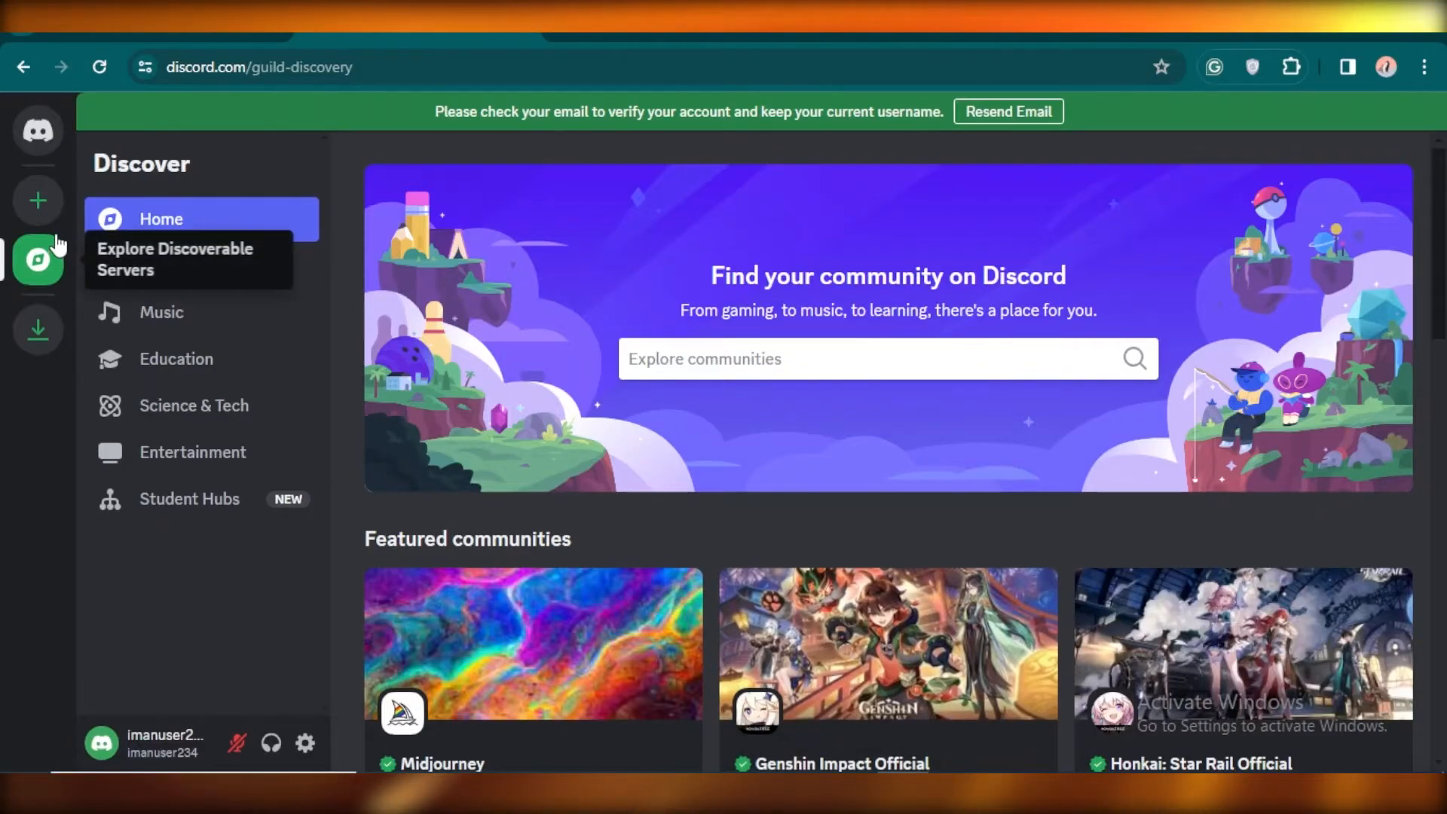
pyautogui.moveTo(1079, 184)
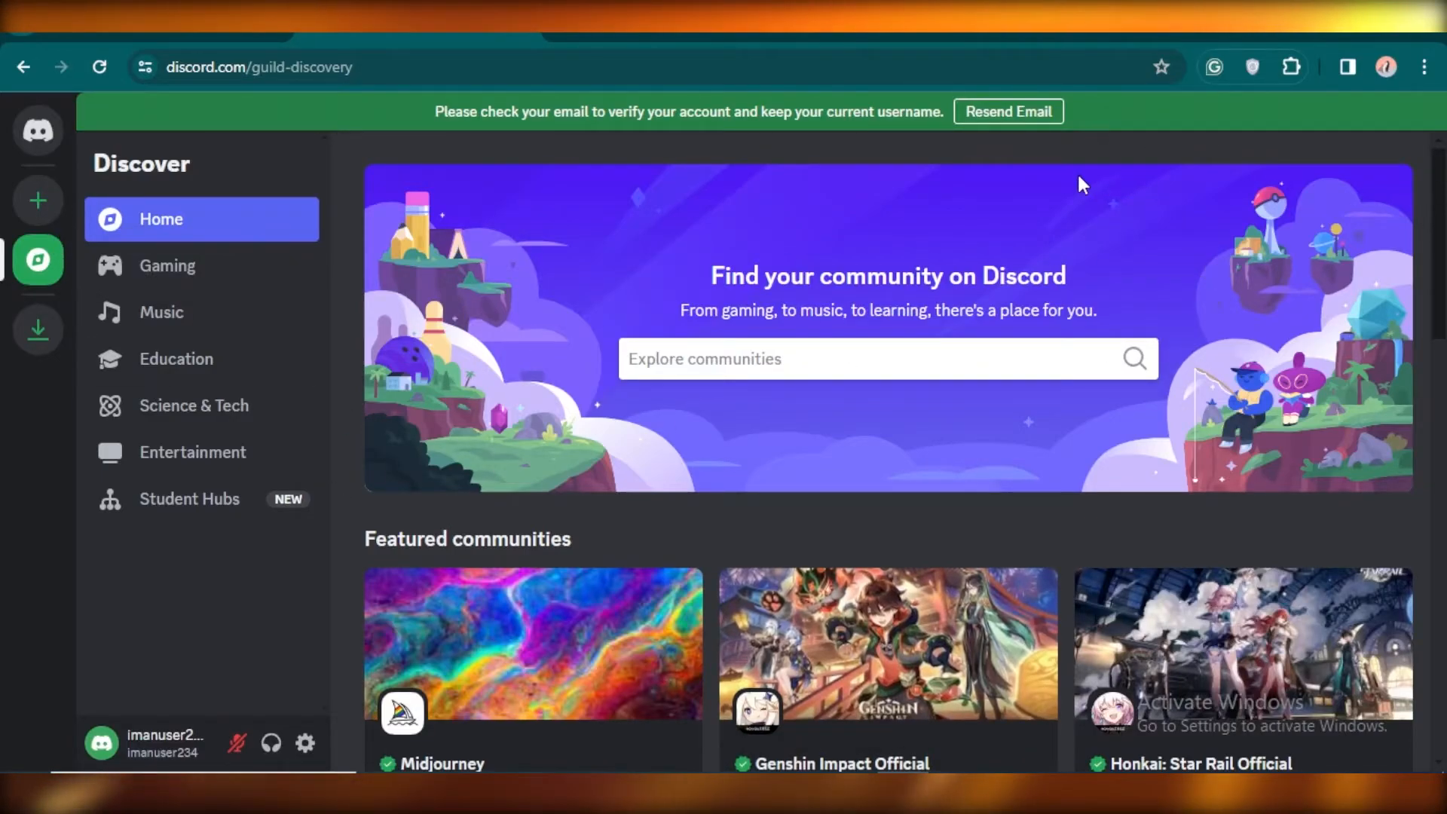
pyautogui.moveTo(346, 591)
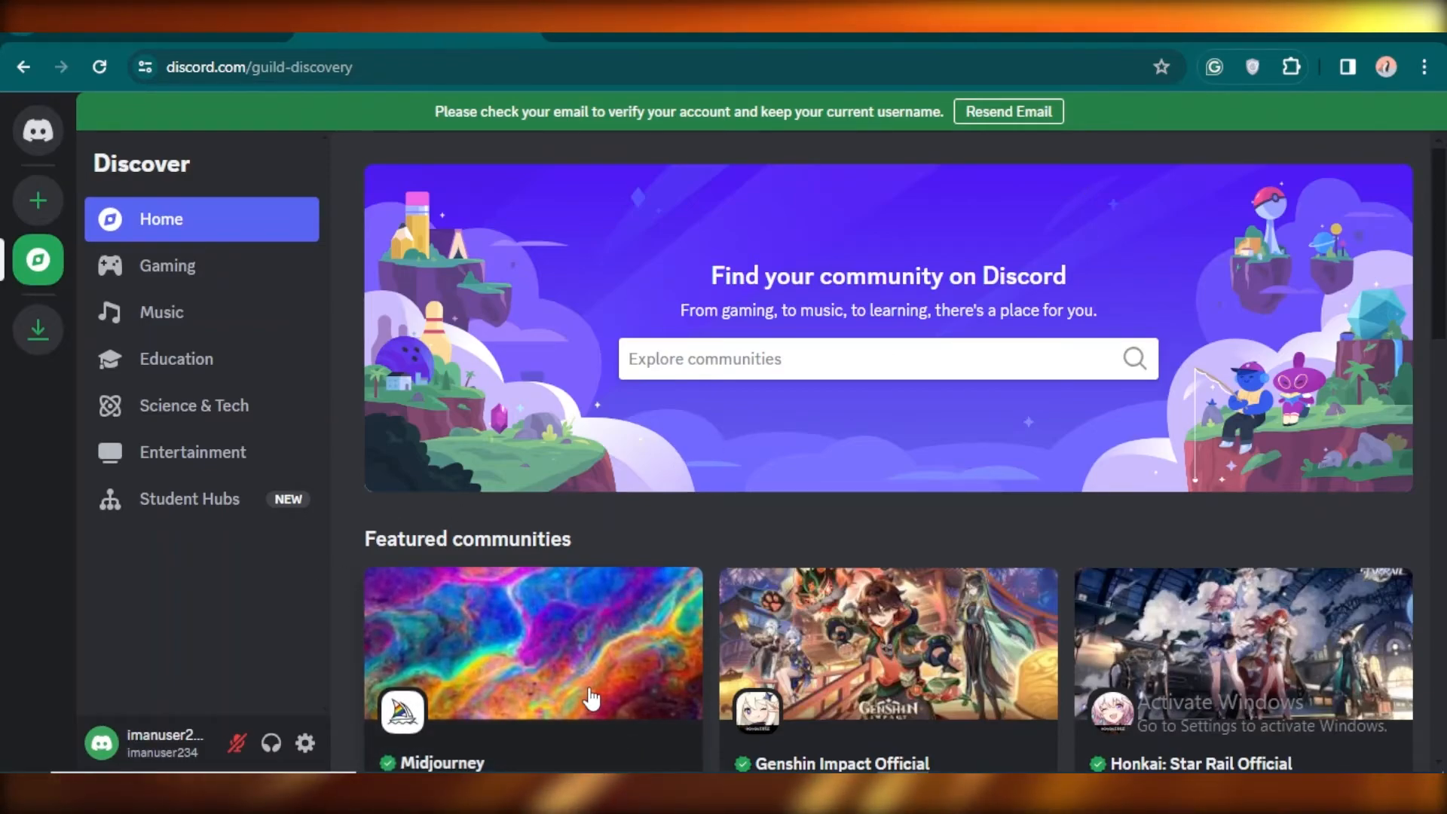
# Step: Preview the Midjourney community from Featured communities and dismiss its welcome message
pyautogui.click(594, 696)
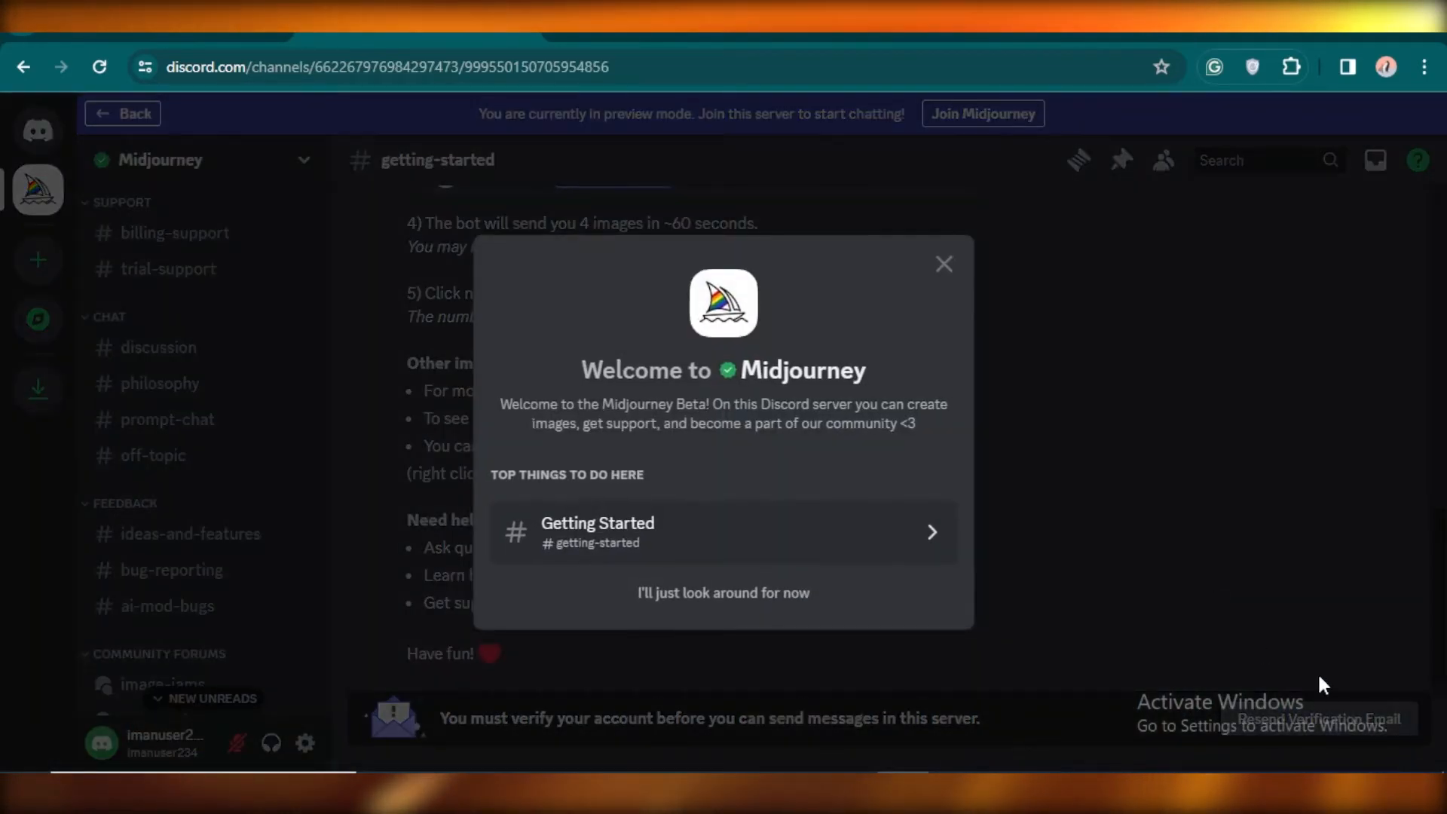
pyautogui.click(944, 263)
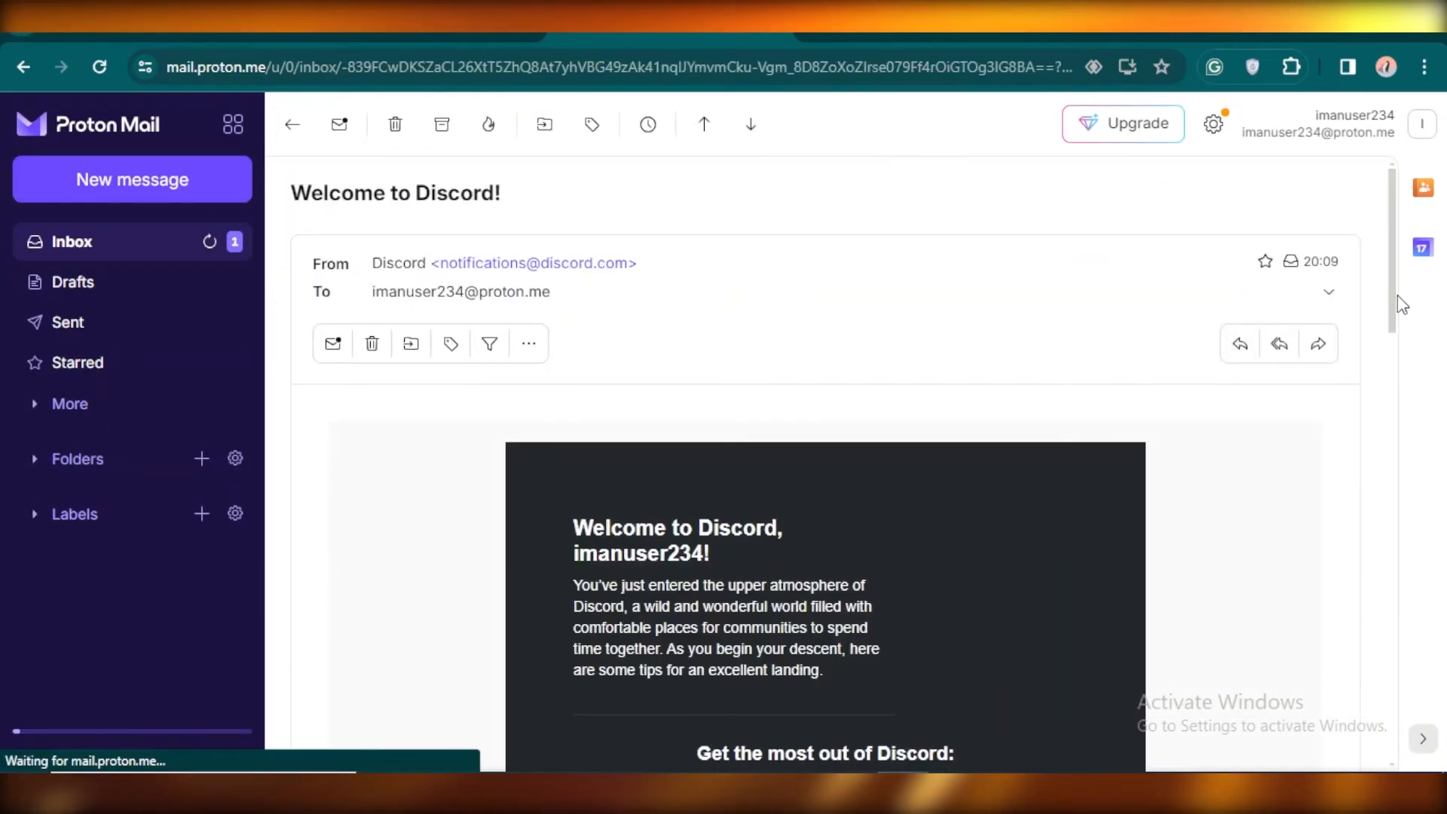
# Step: View the Welcome to Discord email, then use Add a Server > Join > Don't have an invite to browse communities
pyautogui.scroll(-3)
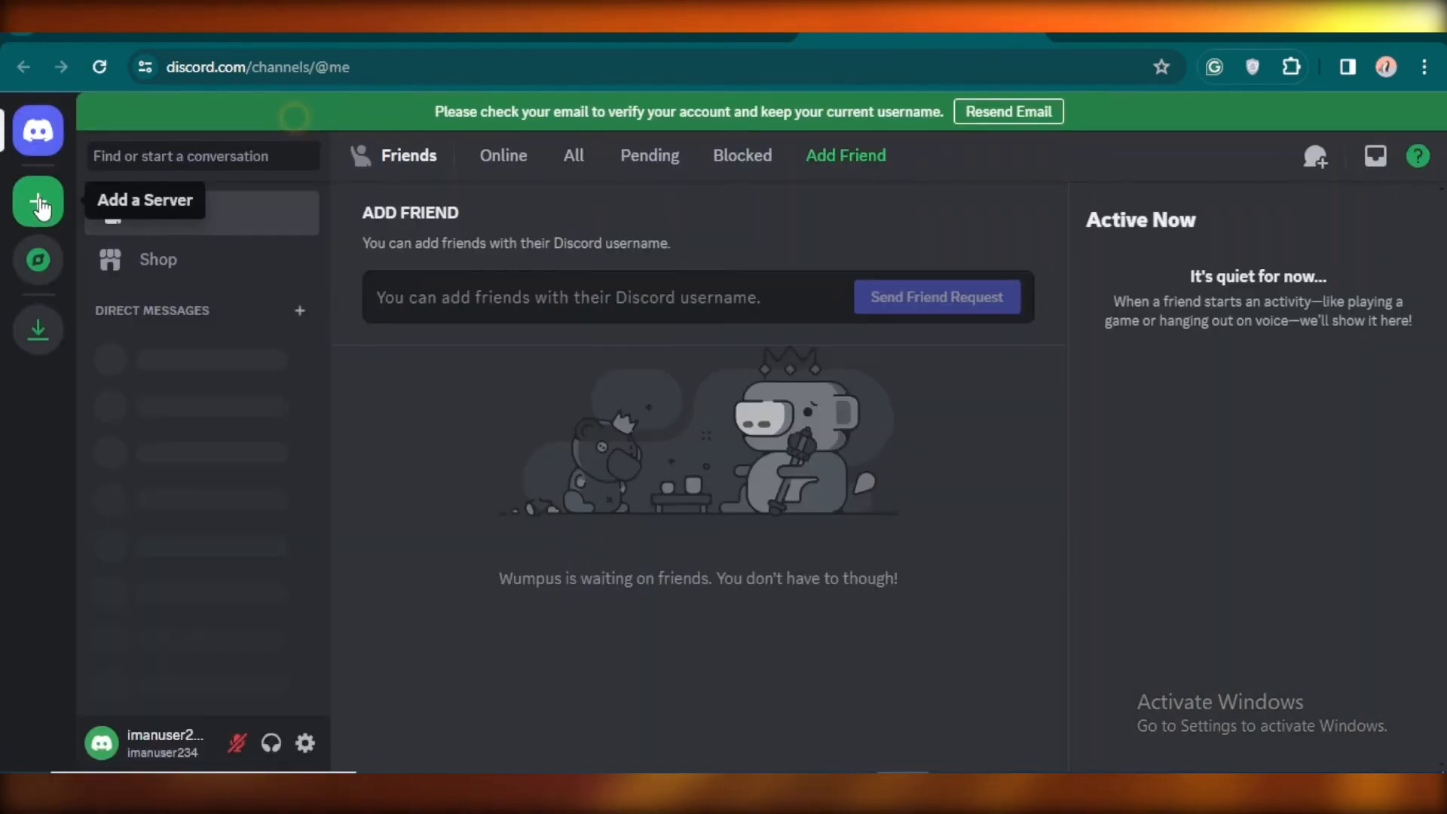
pyautogui.click(36, 202)
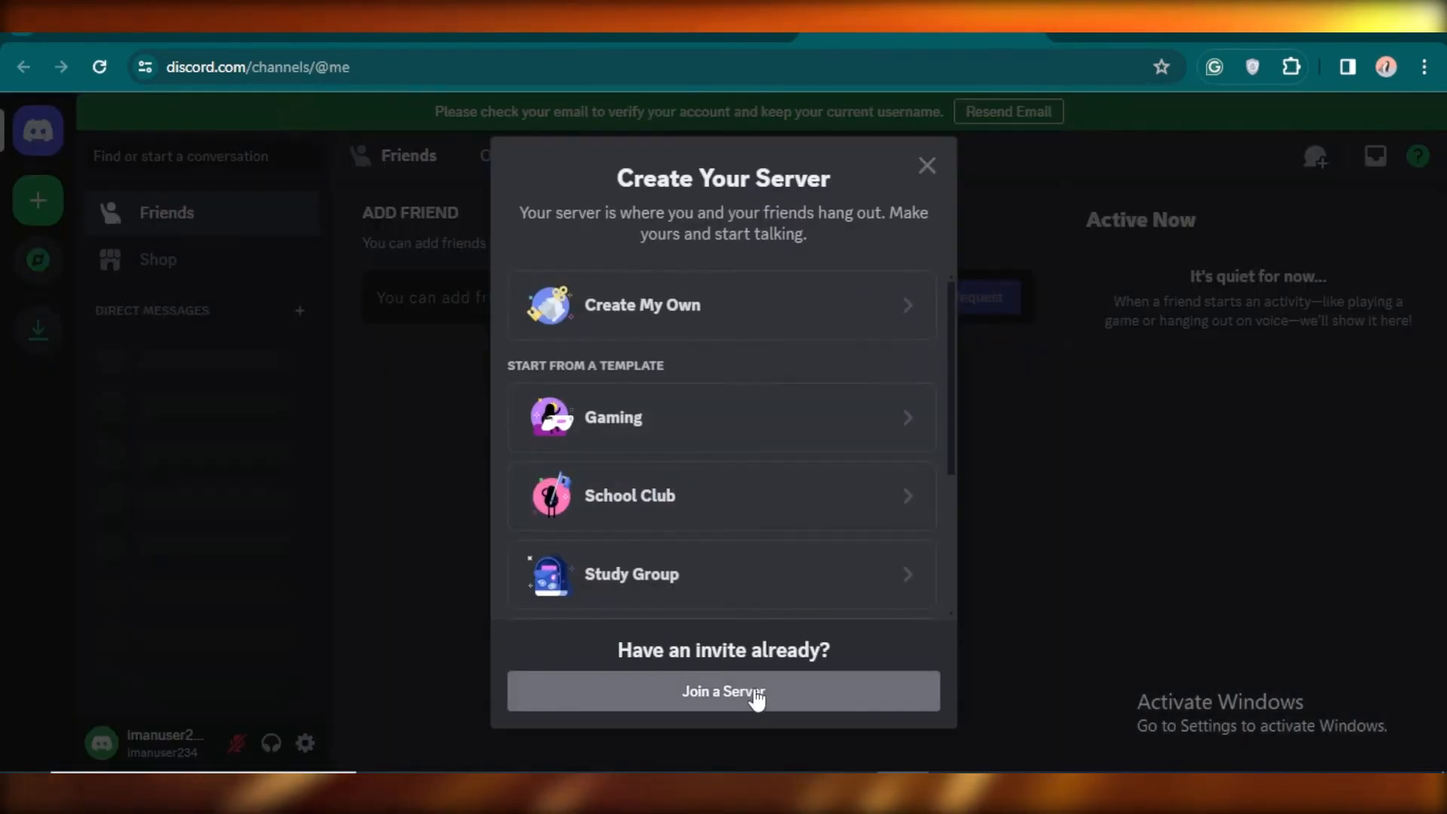
pyautogui.click(724, 691)
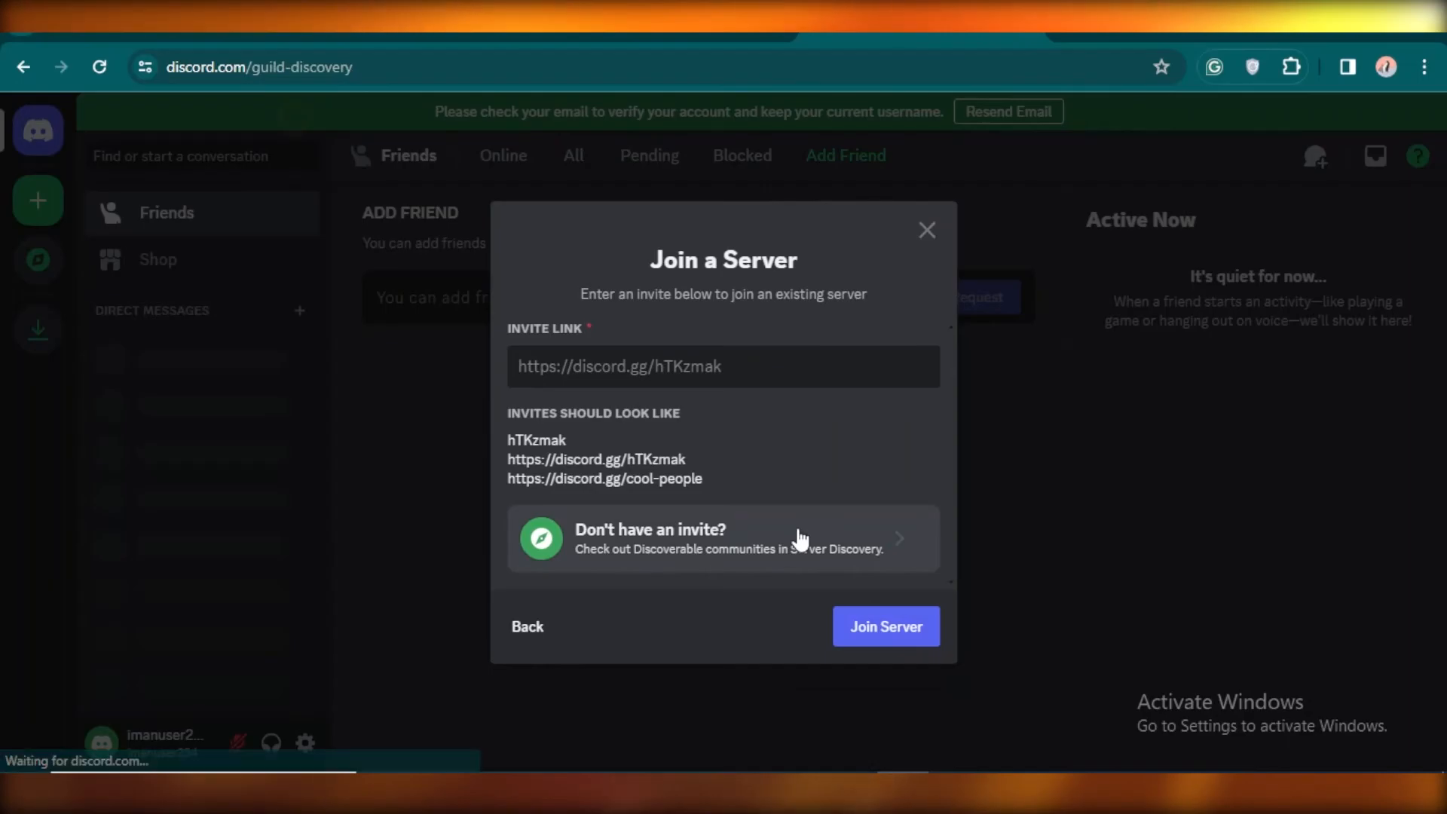
pyautogui.click(886, 625)
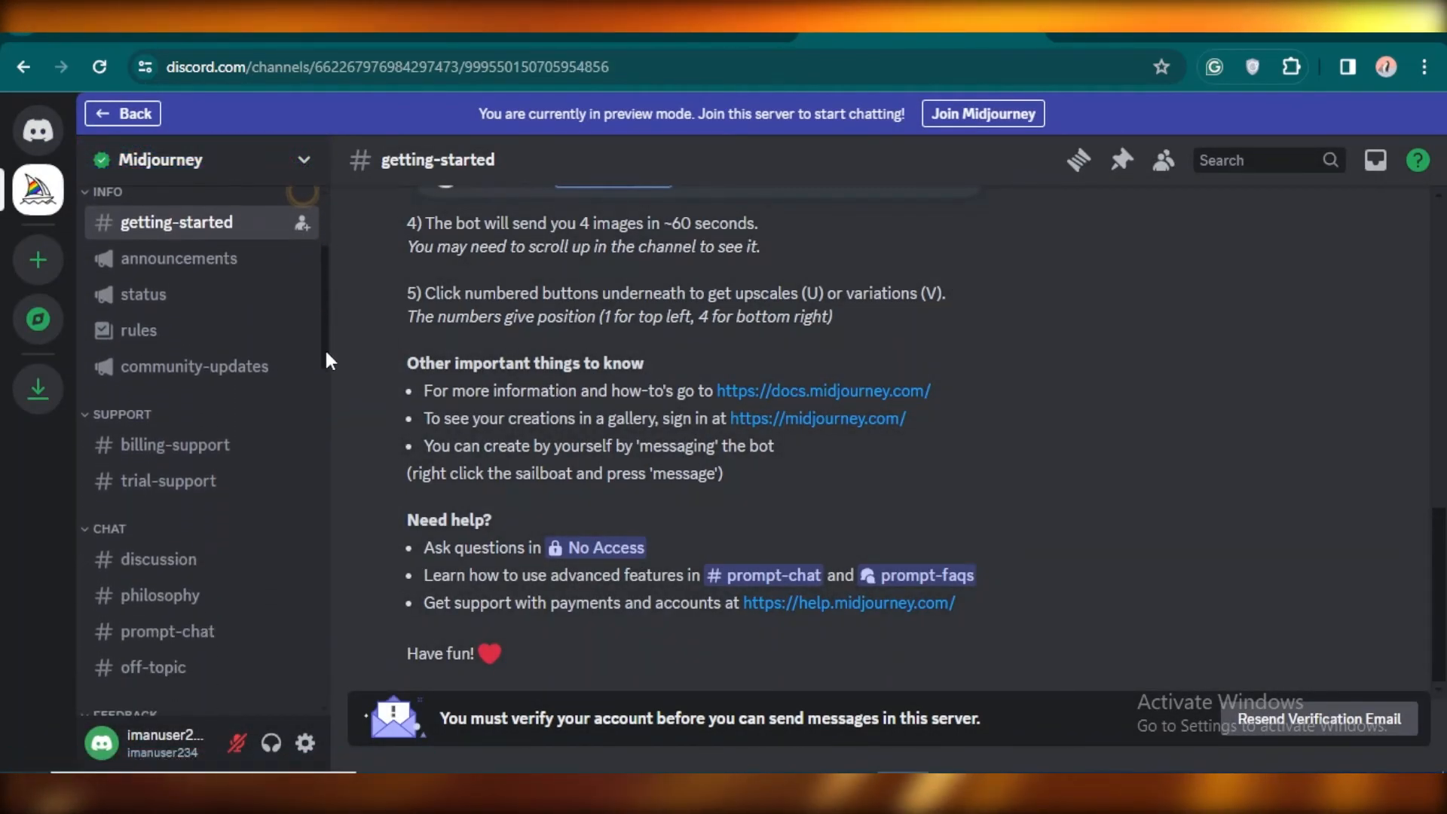
pyautogui.scroll(-3)
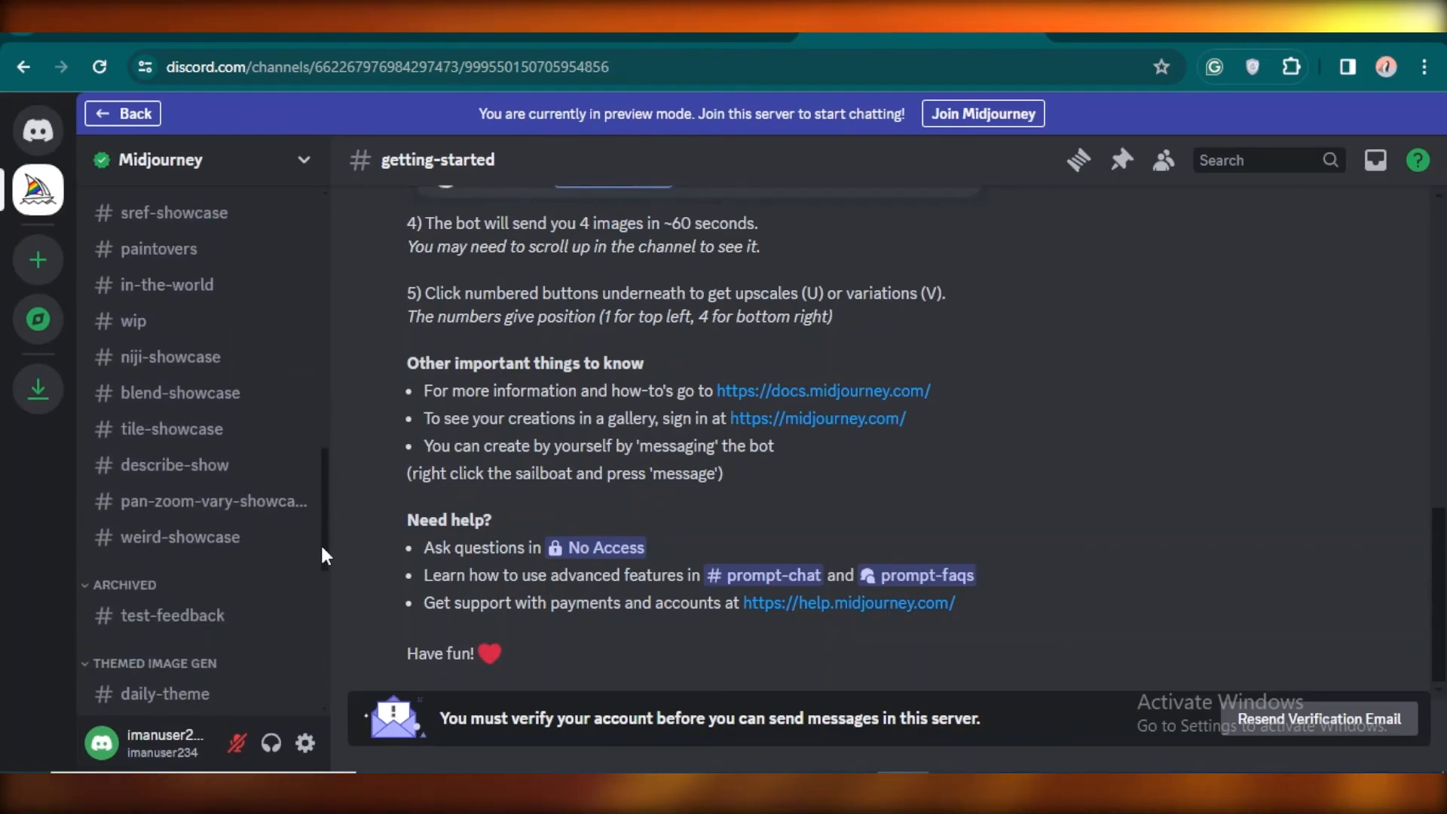
pyautogui.scroll(-3)
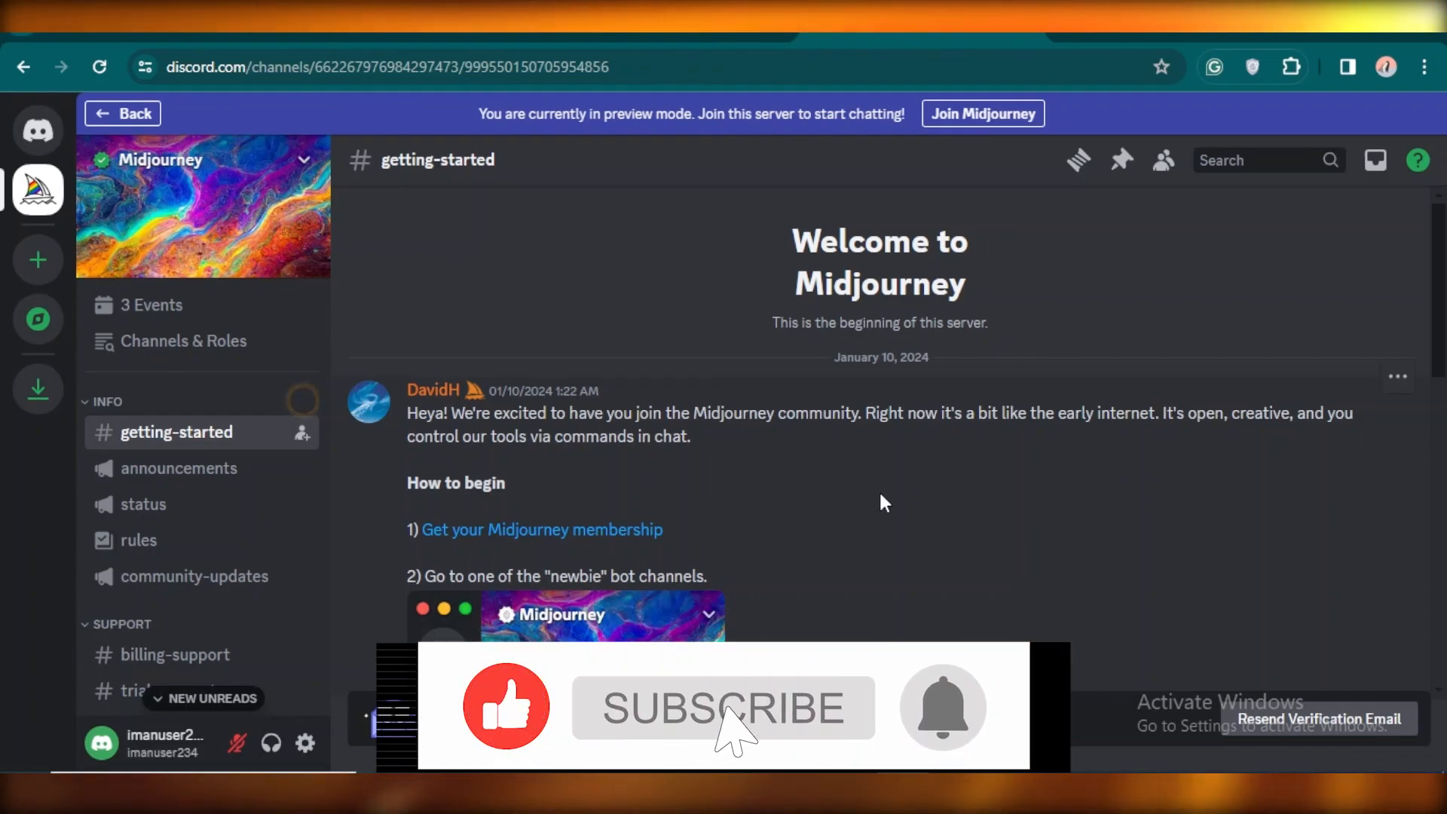
pyautogui.click(724, 708)
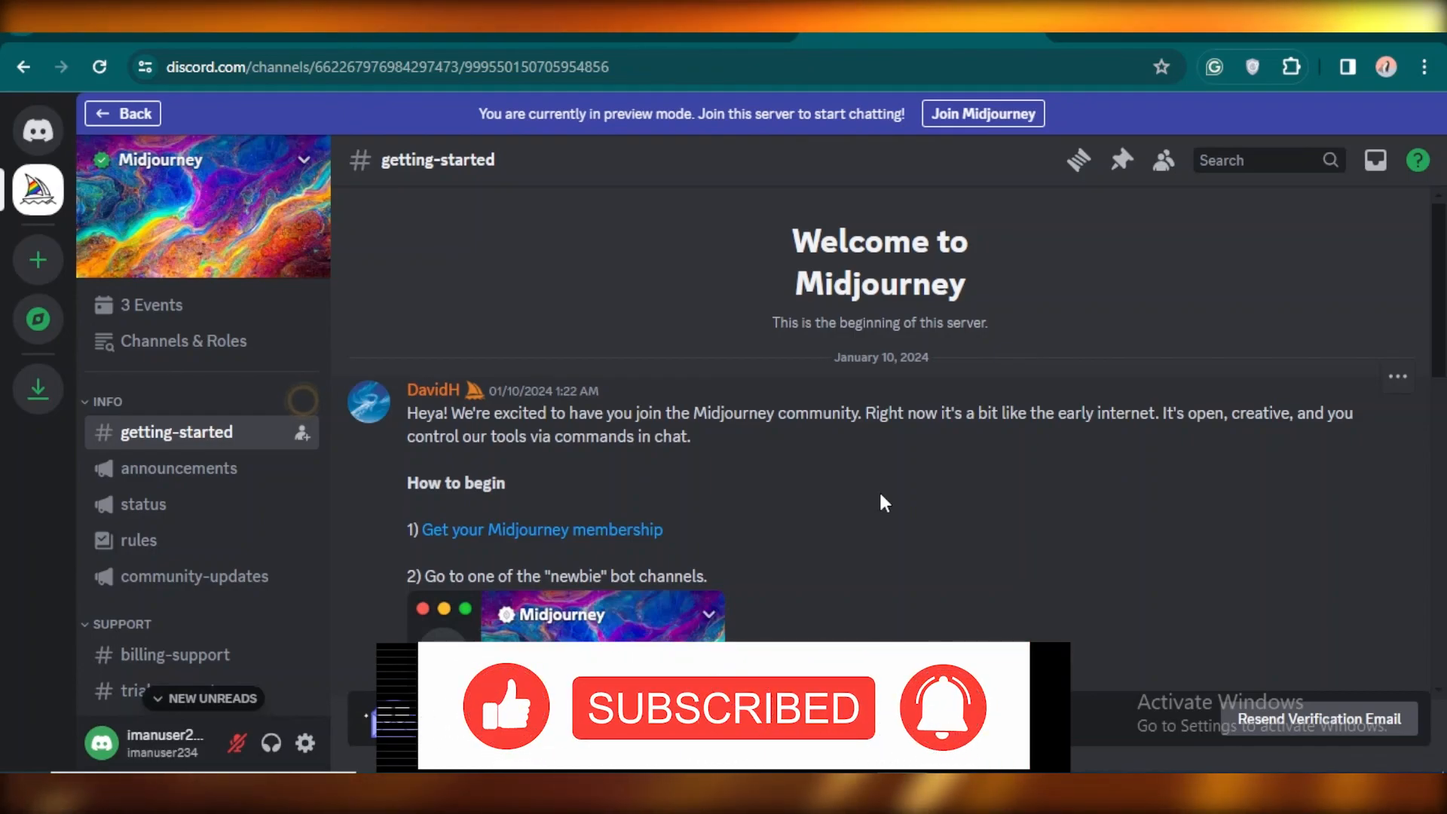